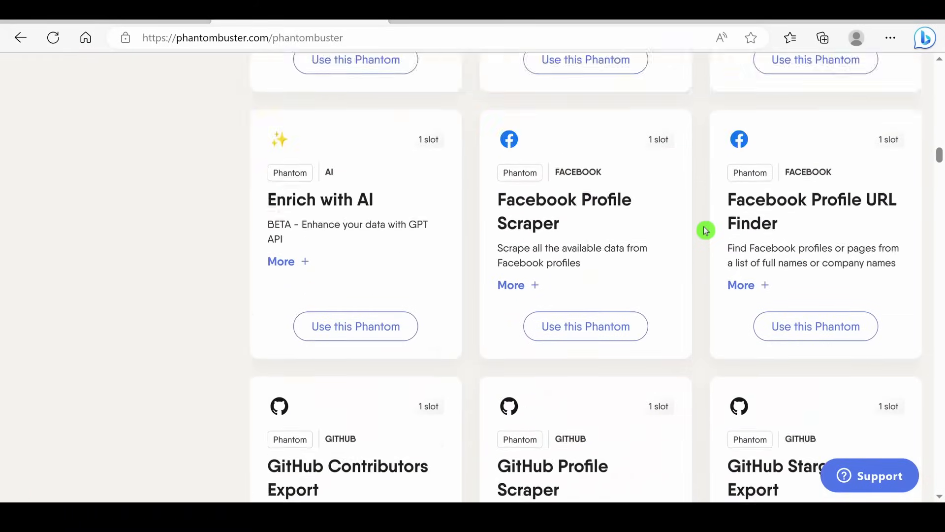
Step: Go to the PhantomBuster account dashboard showing 1 of 1 slot free
scroll("down", 3)
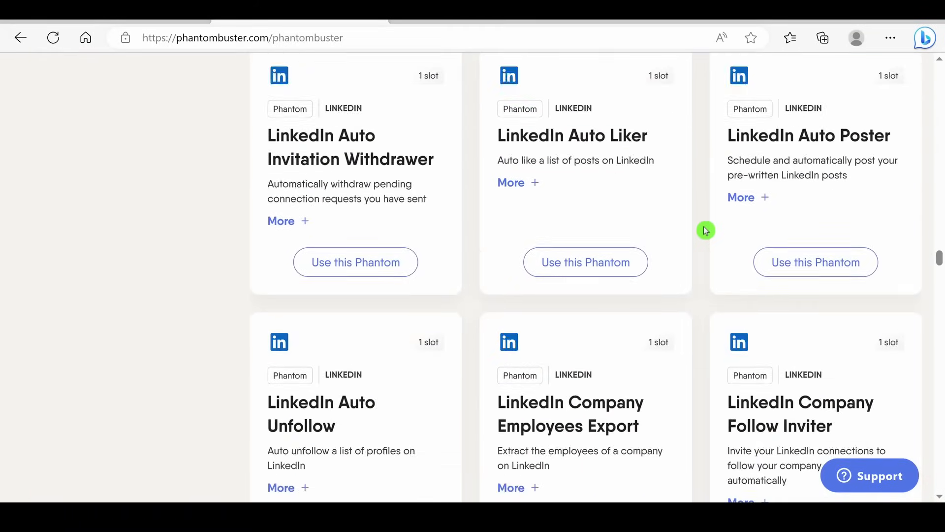
scroll("down", 3)
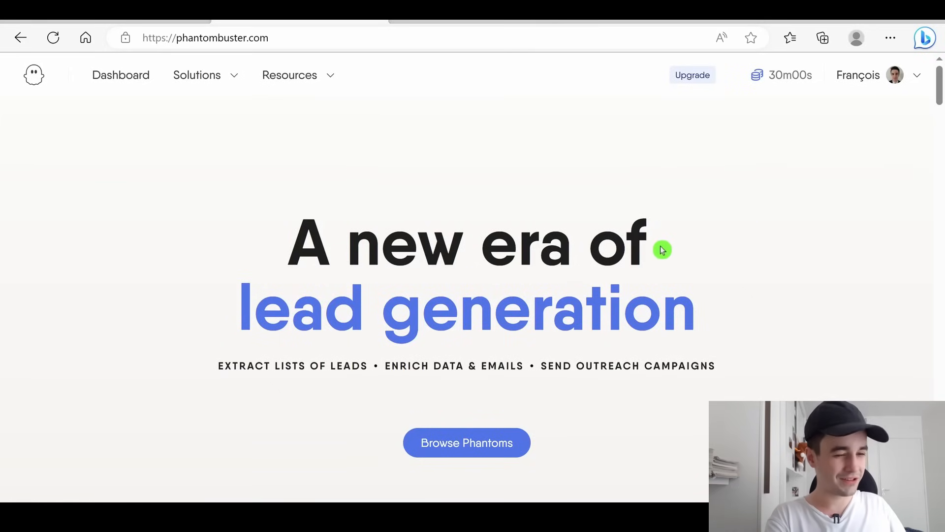
scroll("down", 3)
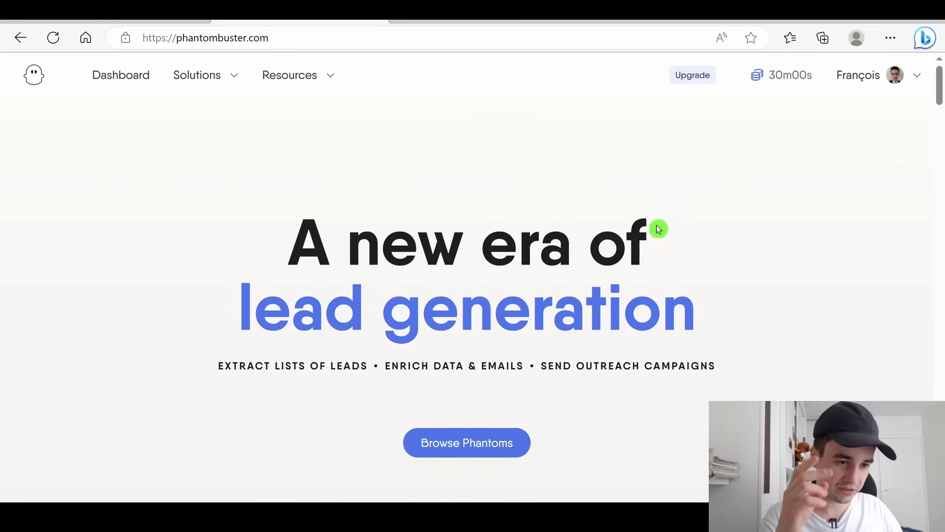
mouse_move(786, 75)
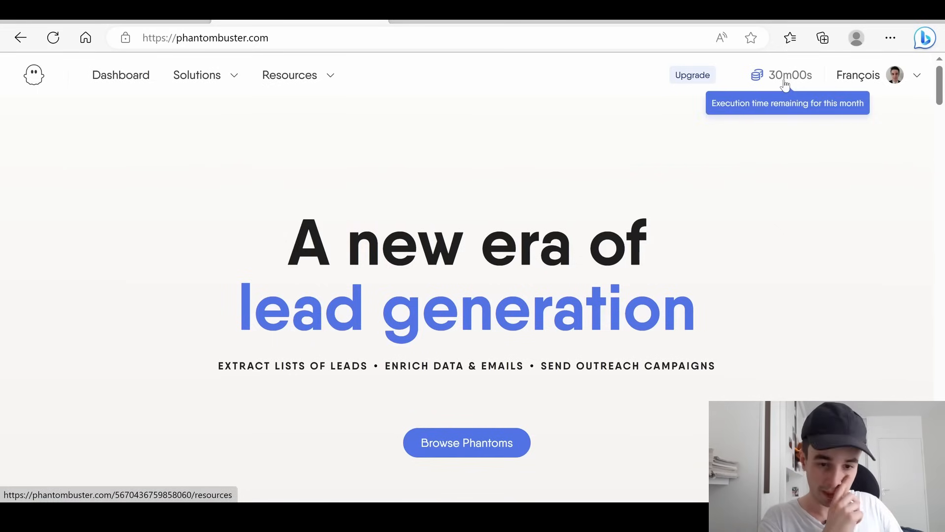
mouse_move(801, 131)
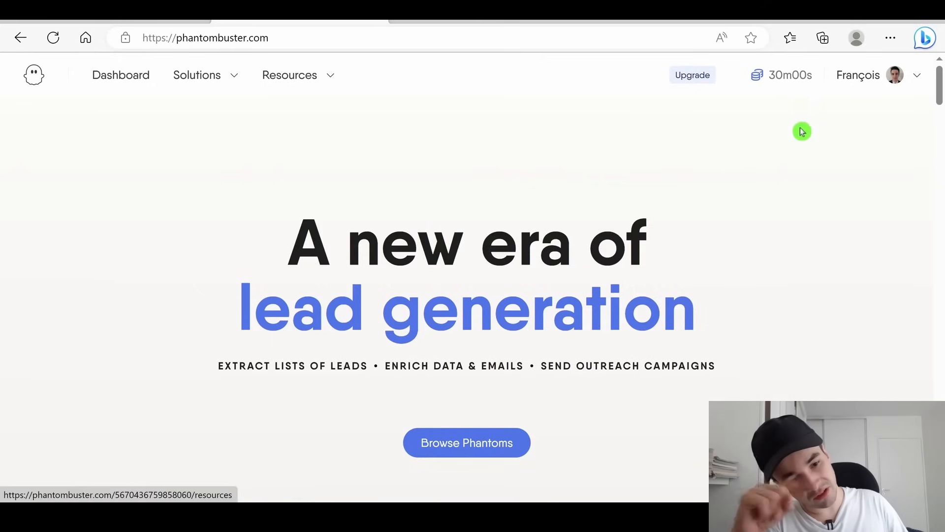
mouse_move(367, 54)
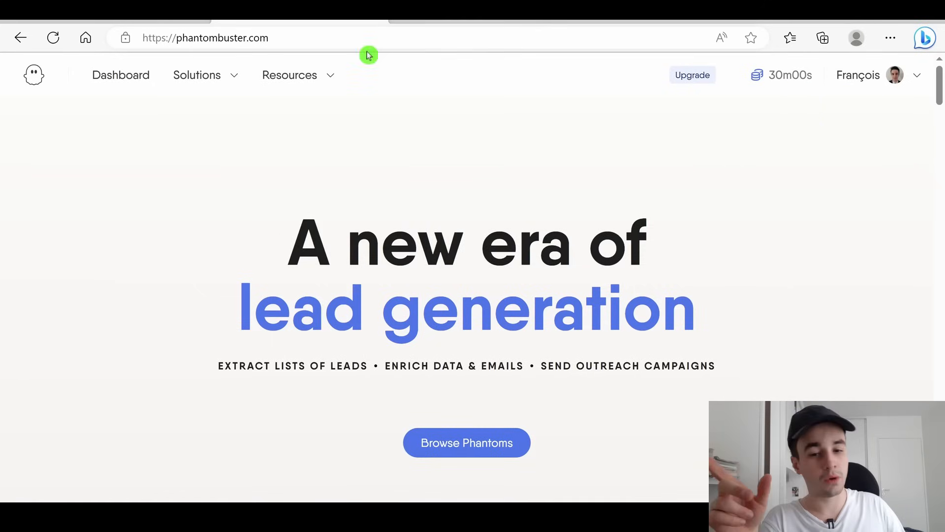
left_click(197, 75)
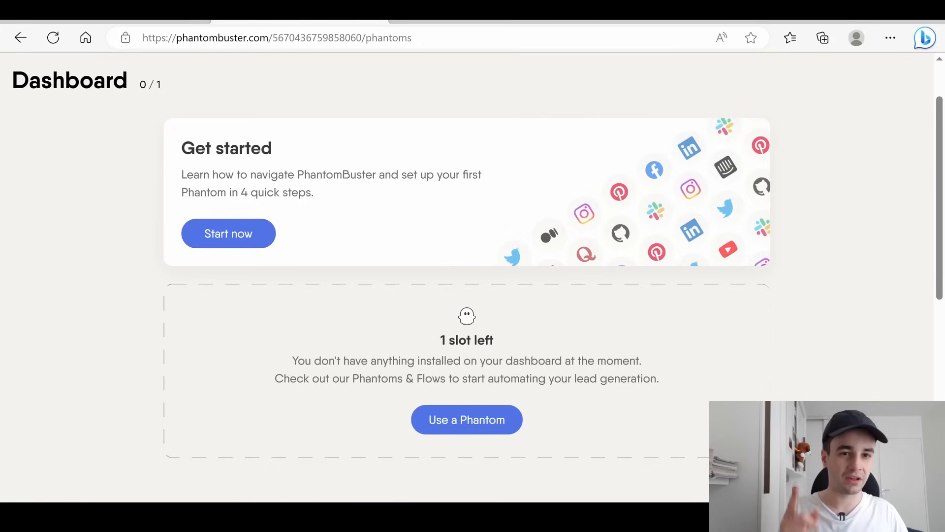
Step: Browse the Phantom catalogue and find 'google maps' with the in-page search
left_click(200, 75)
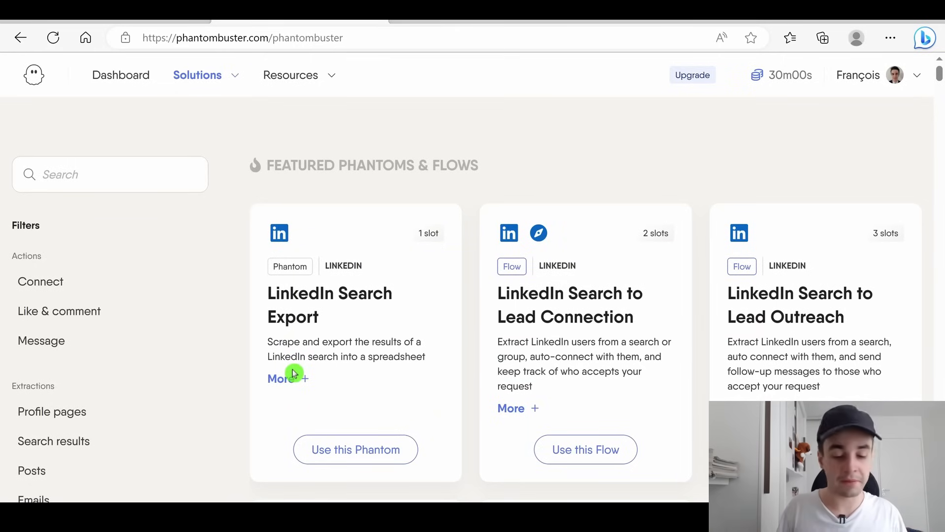
type("gl")
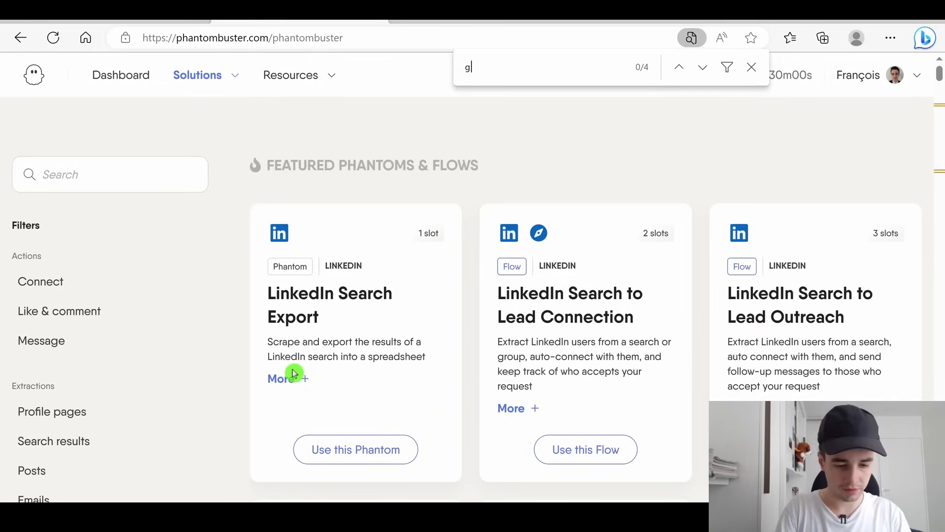
type("oogle maps")
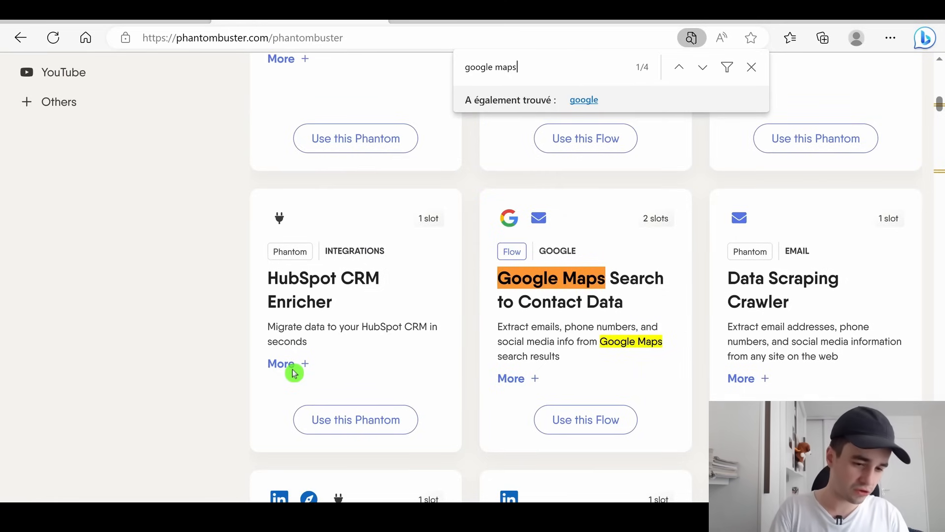
left_click(702, 67)
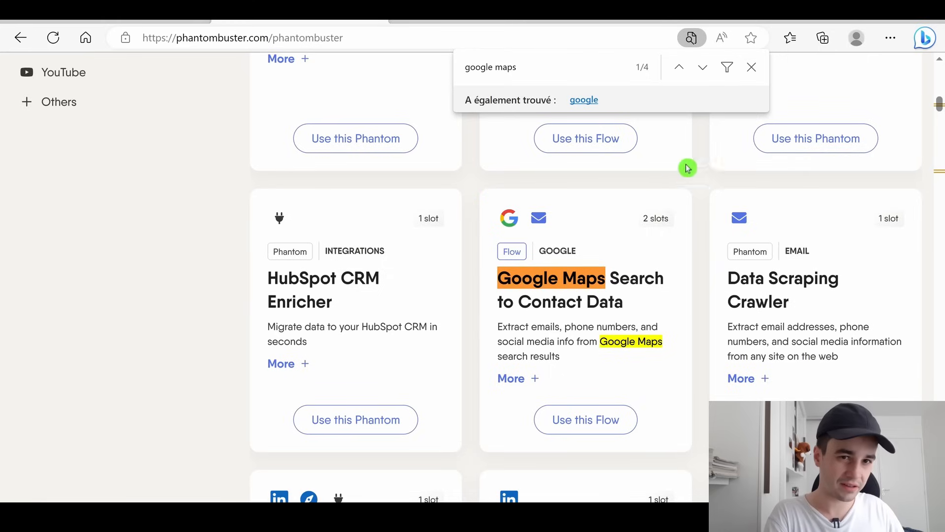
mouse_move(651, 239)
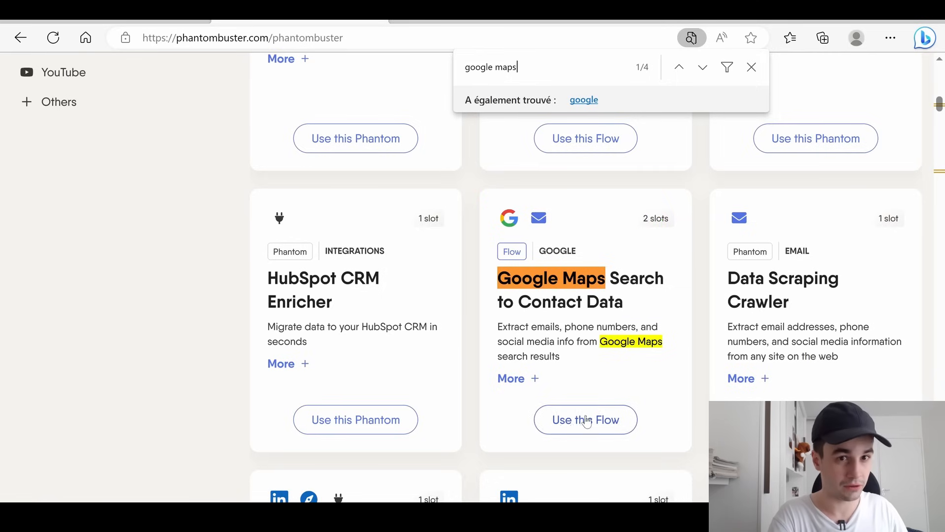
left_click(702, 67)
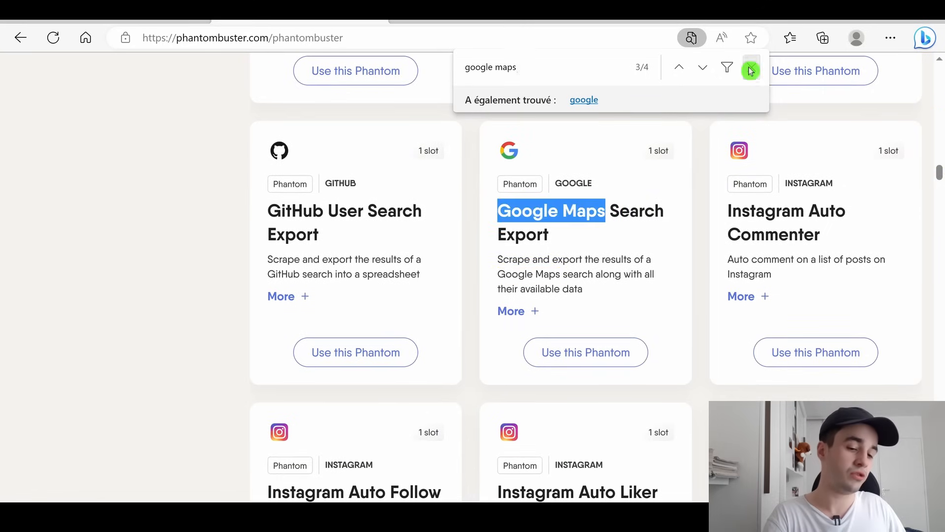
left_click(750, 67)
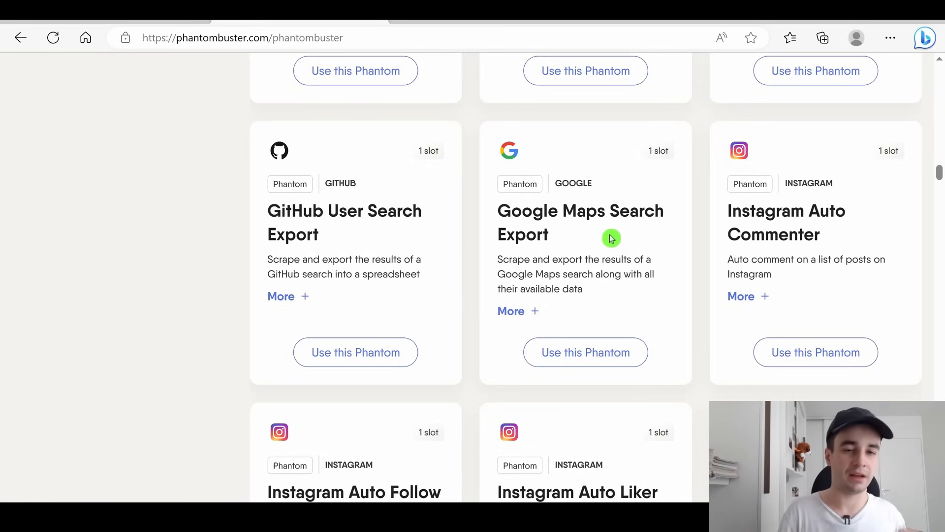
Step: Bring up the Google Maps Search Export Phantom page
left_click(580, 222)
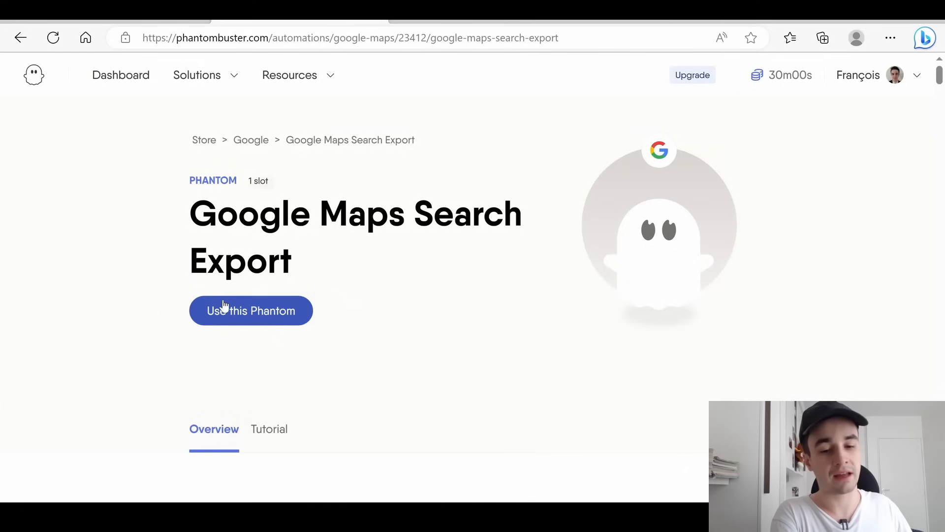
Step: Use a Google Maps search for 'restaurants near new york ny usa' as the Phantom's search and continue to Behavior
left_click(251, 310)
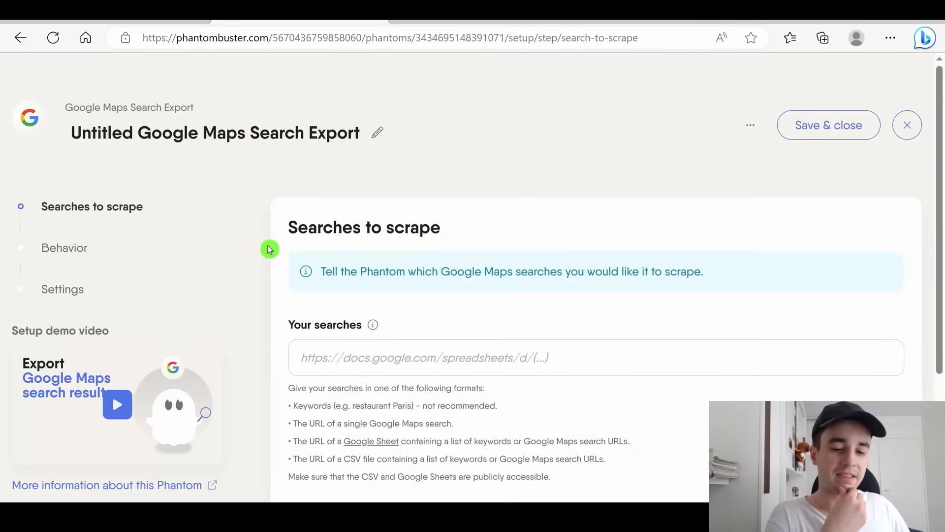
scroll("down", 3)
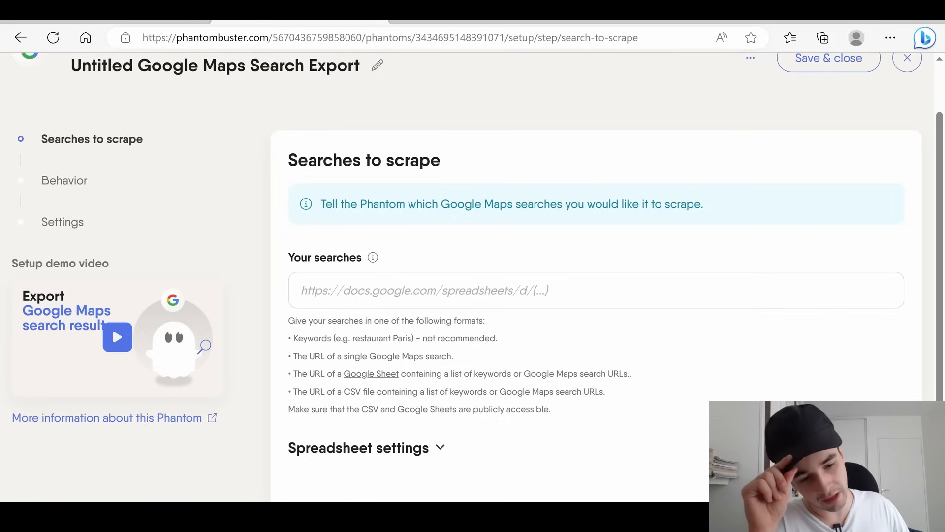
left_click(422, 289)
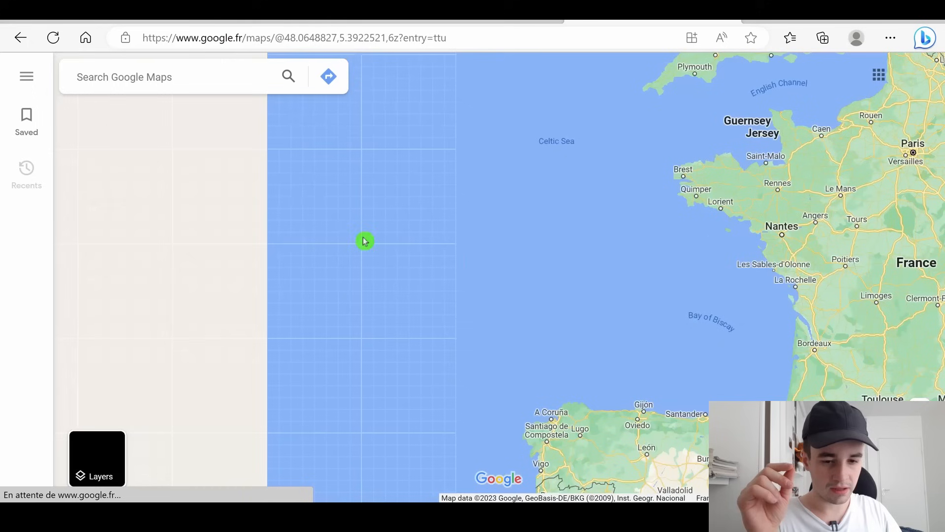
type("restaurants near new york ny usa")
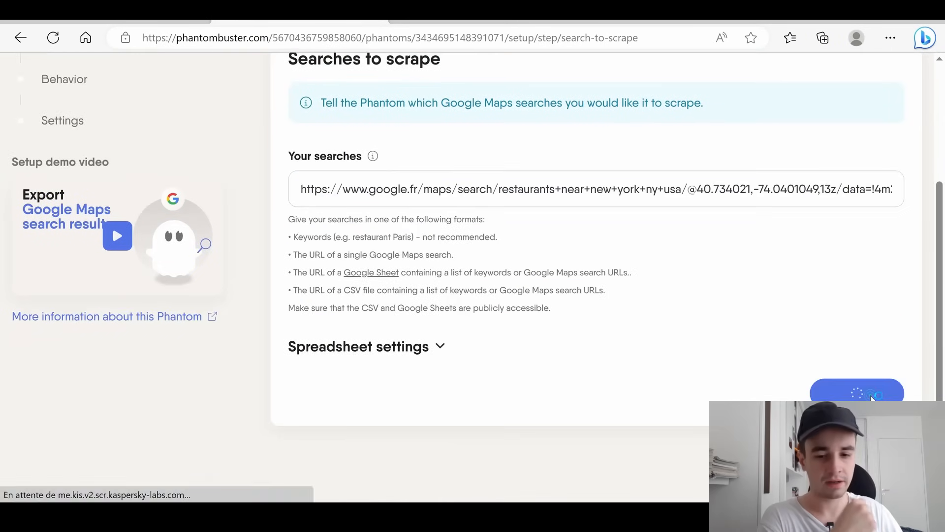
left_click(855, 392)
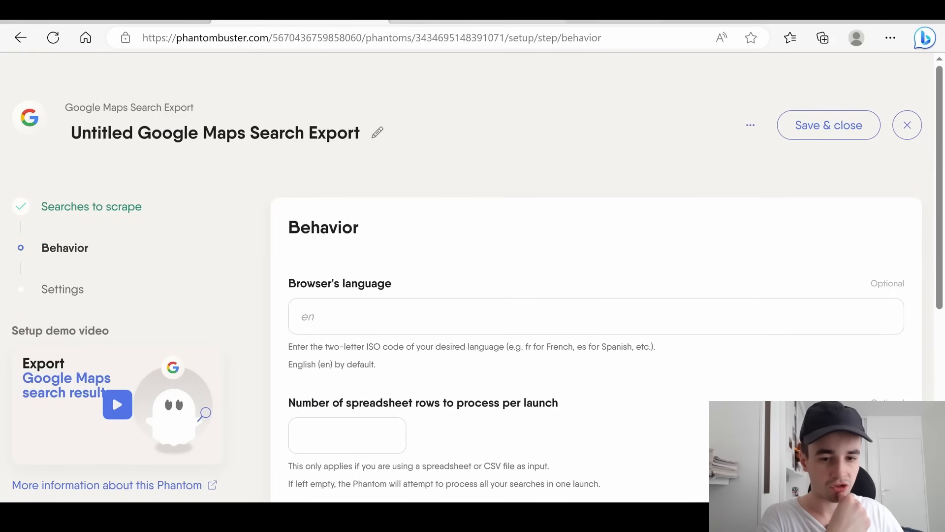
Step: Set browser language English, 100 results per search and GPS coordinate extraction
left_click(596, 316)
type("en")
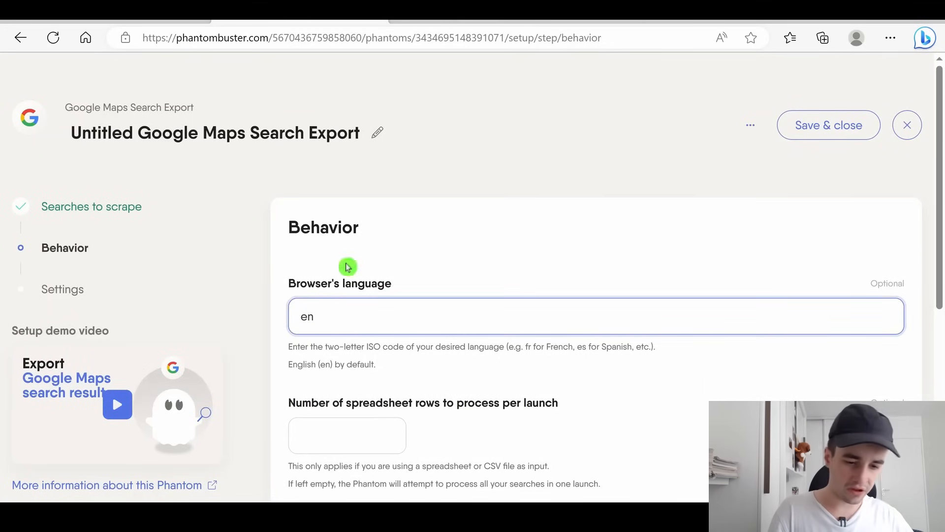
scroll("down", 3)
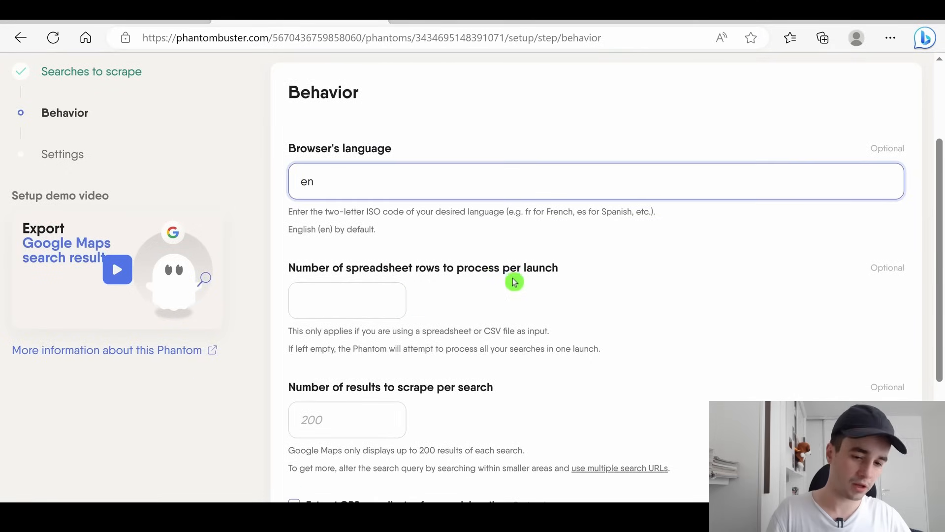
scroll("down", 3)
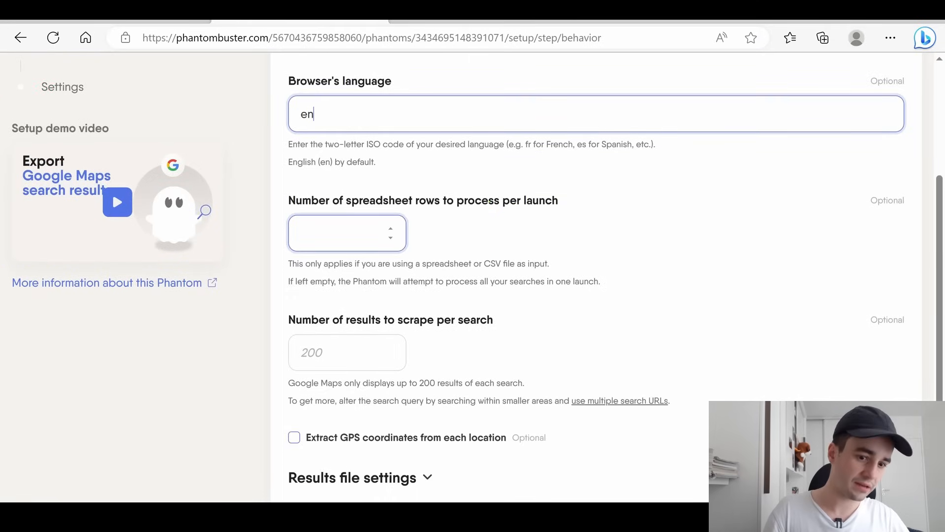
scroll("down", 3)
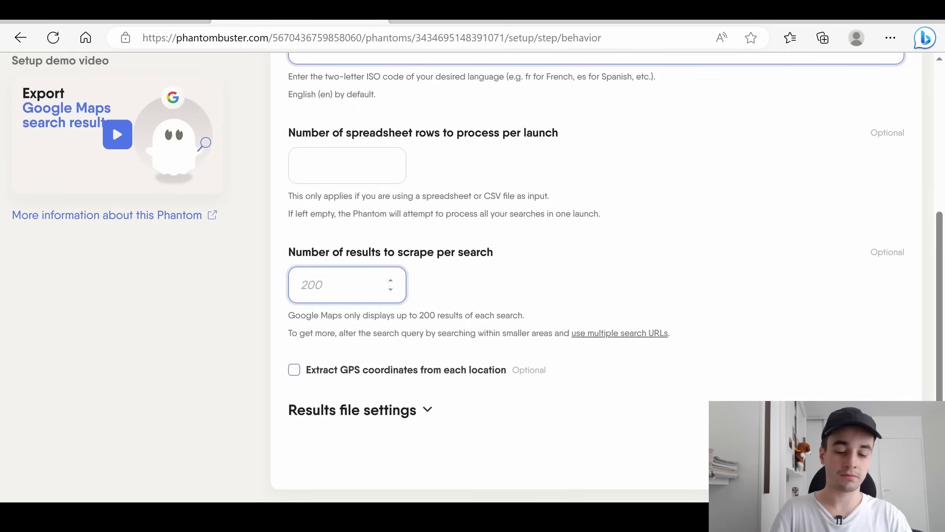
type("100")
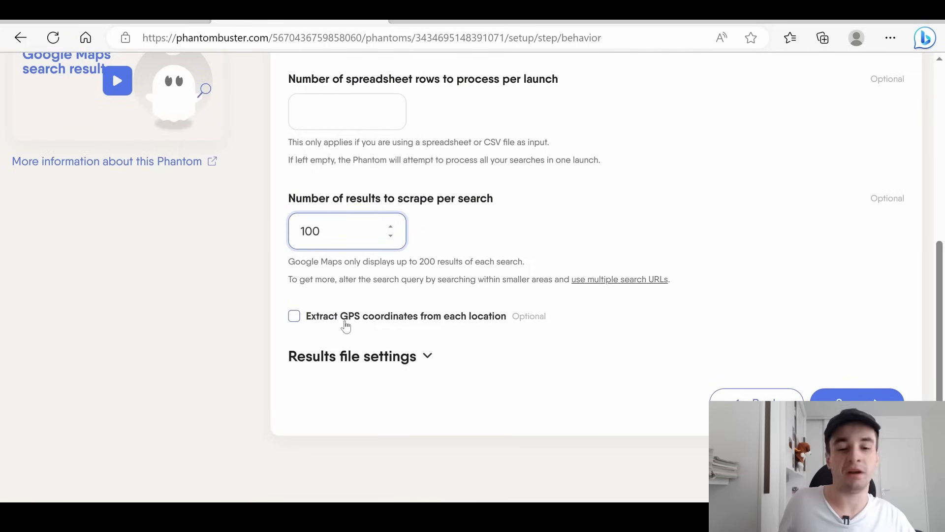
left_click(295, 315)
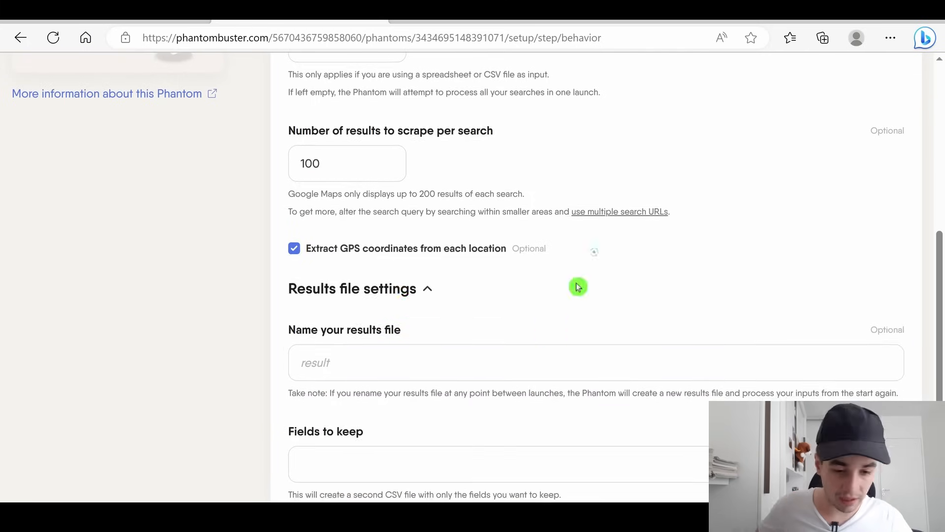
Step: Name the results file 'restaurant NY' and save the behavior options
left_click(594, 362)
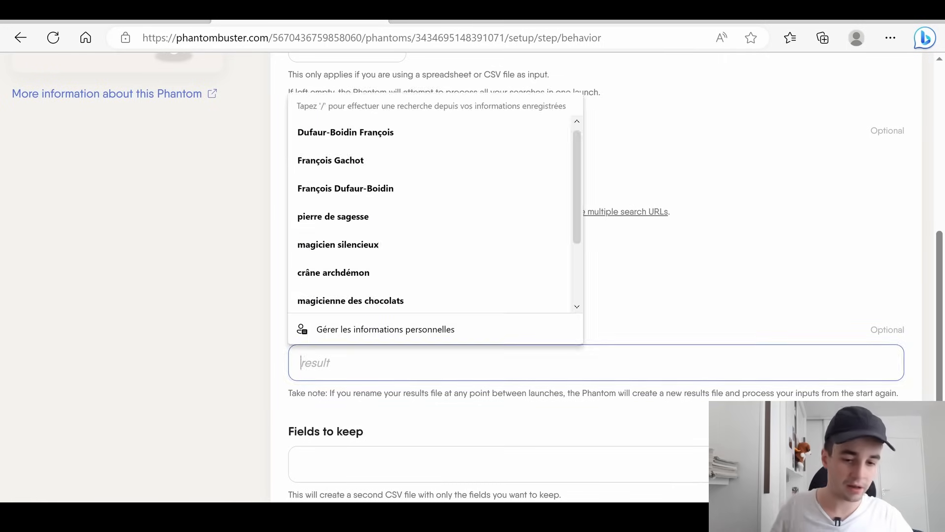
type("restaurant NY")
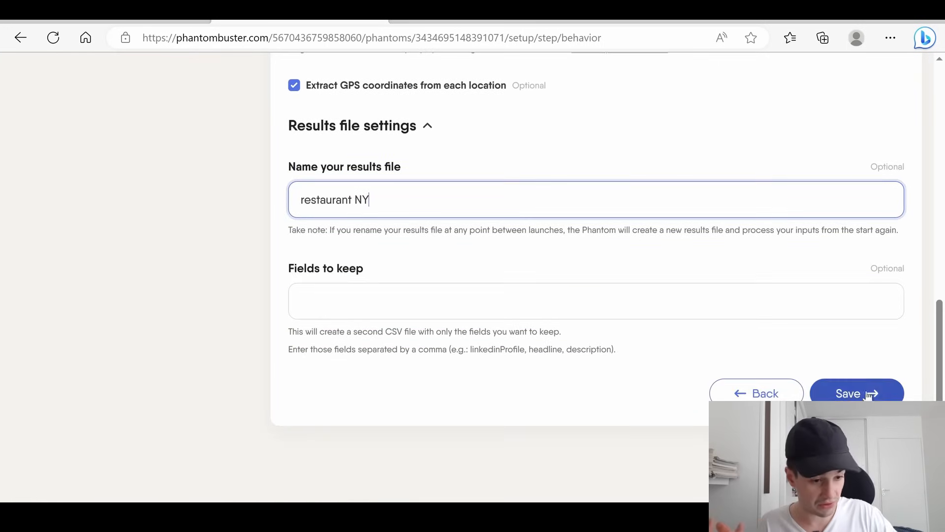
left_click(857, 393)
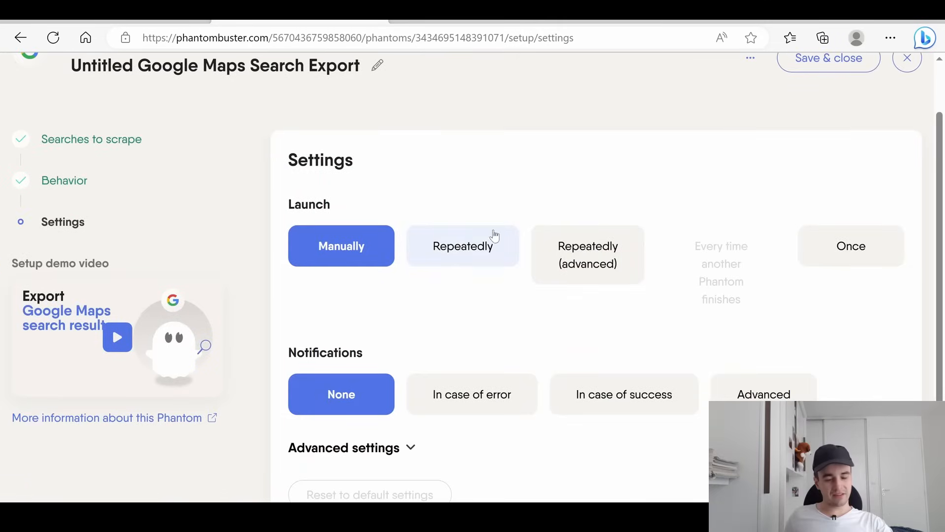
mouse_move(457, 191)
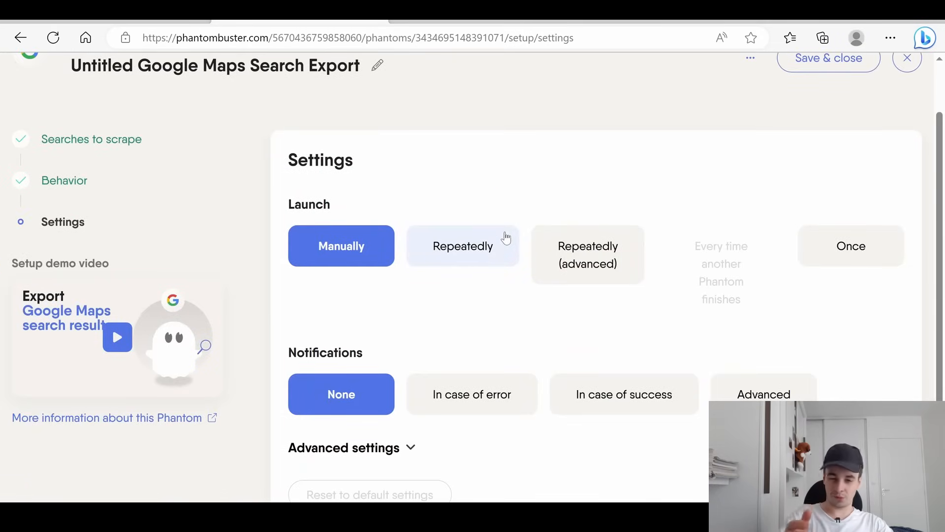
Step: Keep manual launch, notify only in case of error, and save to reach the console
scroll("down", 3)
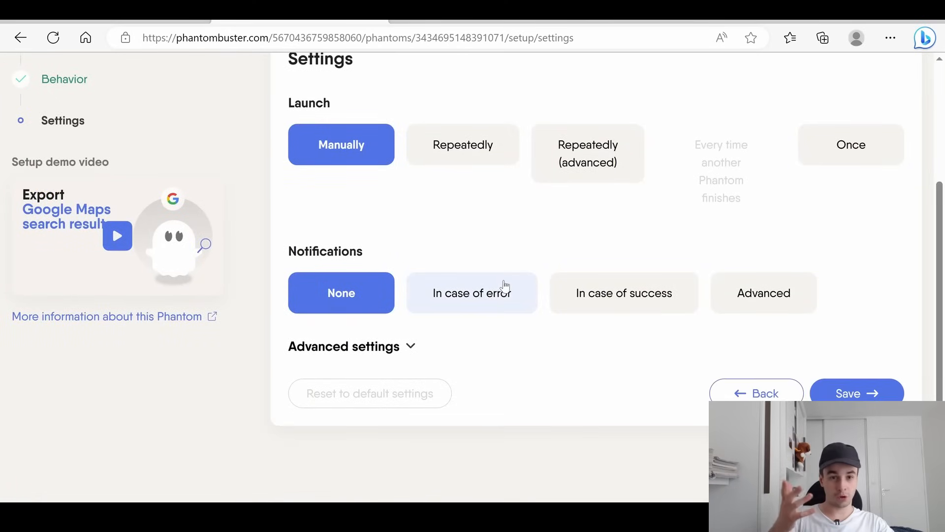
mouse_move(295, 115)
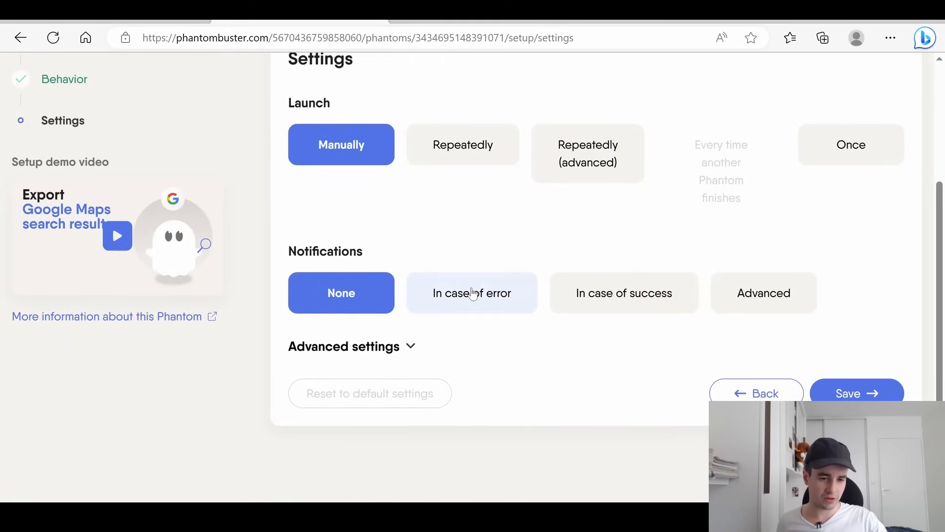
left_click(471, 292)
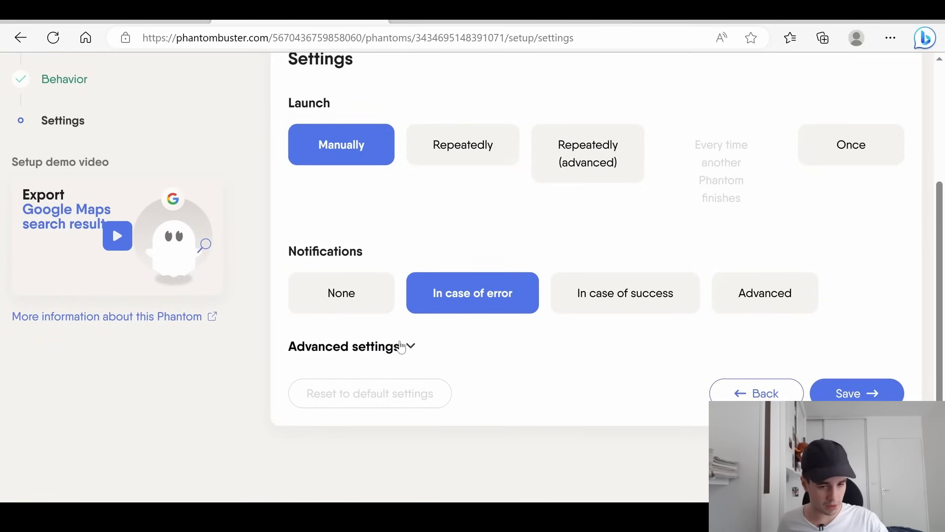
left_click(344, 346)
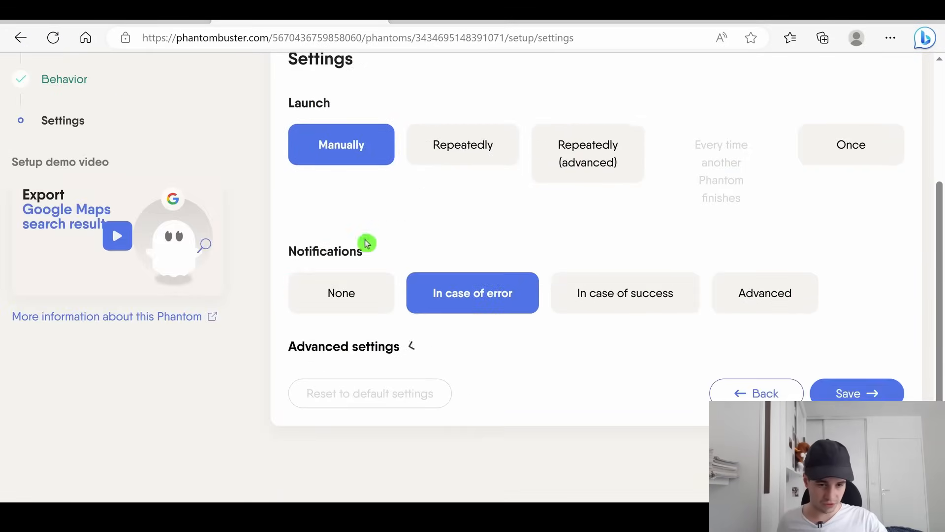
left_click(856, 393)
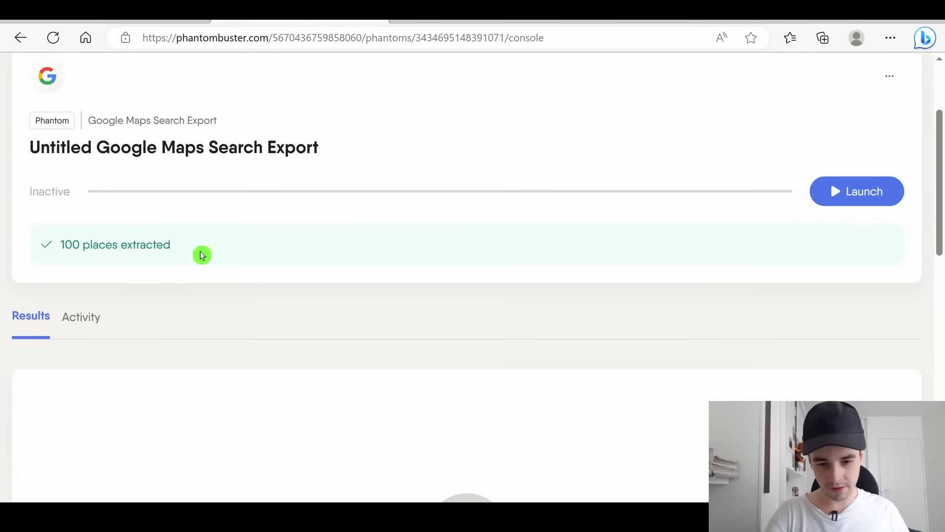
Step: Download the results as restaurant NY.csv and start opening it from the downloads panel
left_click(822, 38)
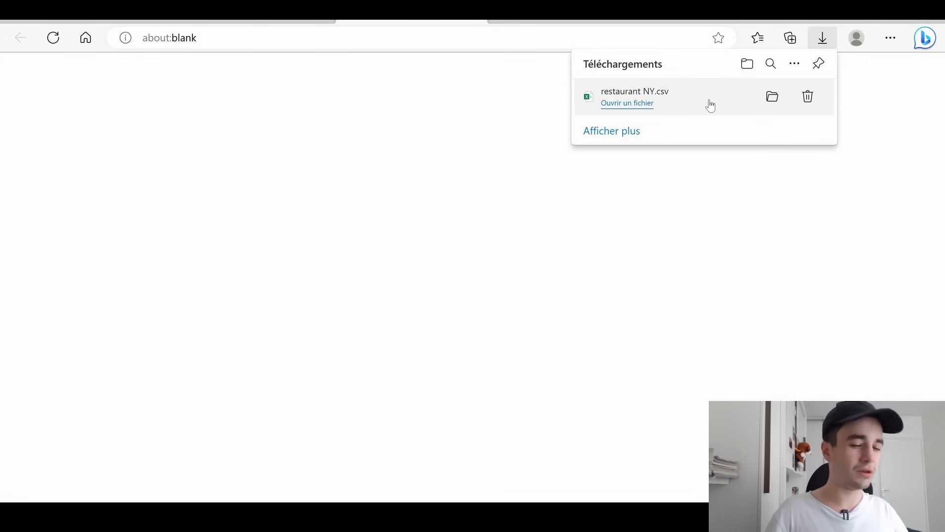
left_click(627, 102)
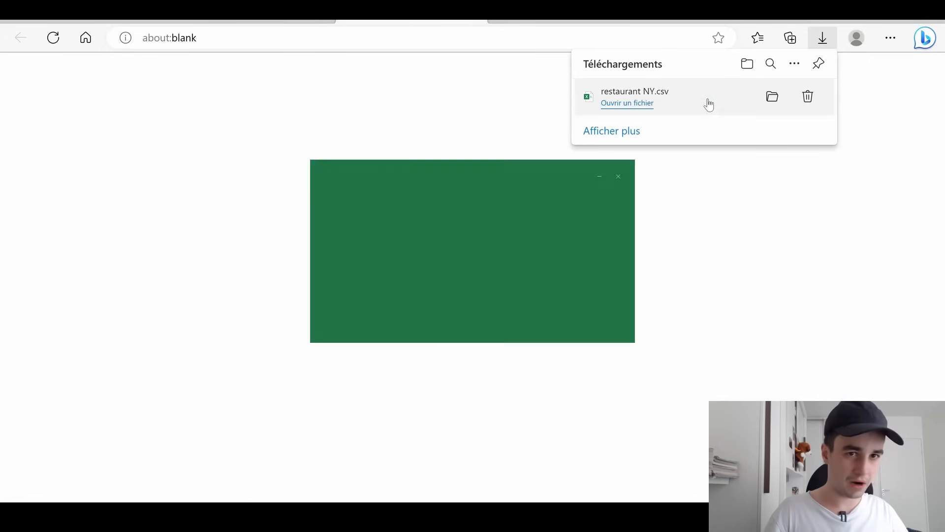
Step: Import restaurant NY.csv via Données > À partir d'un fichier texte/CSV and load it into the workbook
left_click(628, 103)
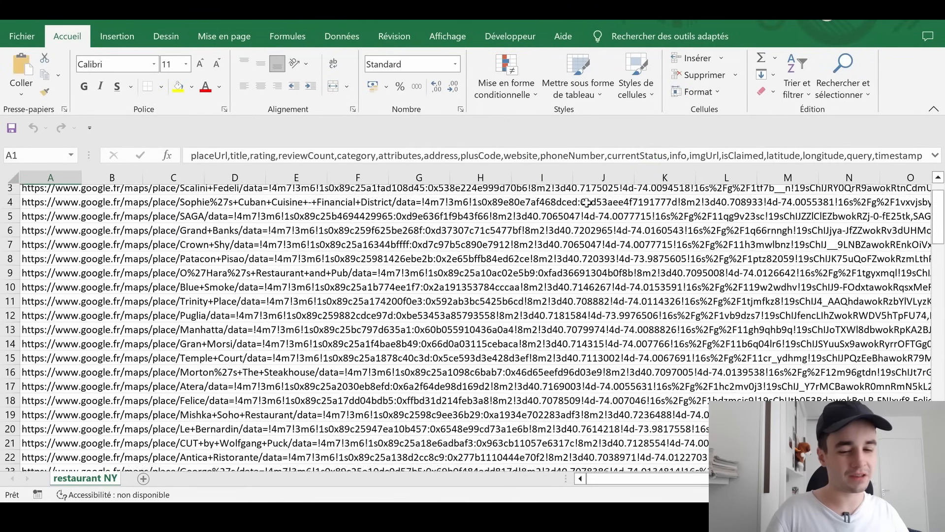
scroll("down", 3)
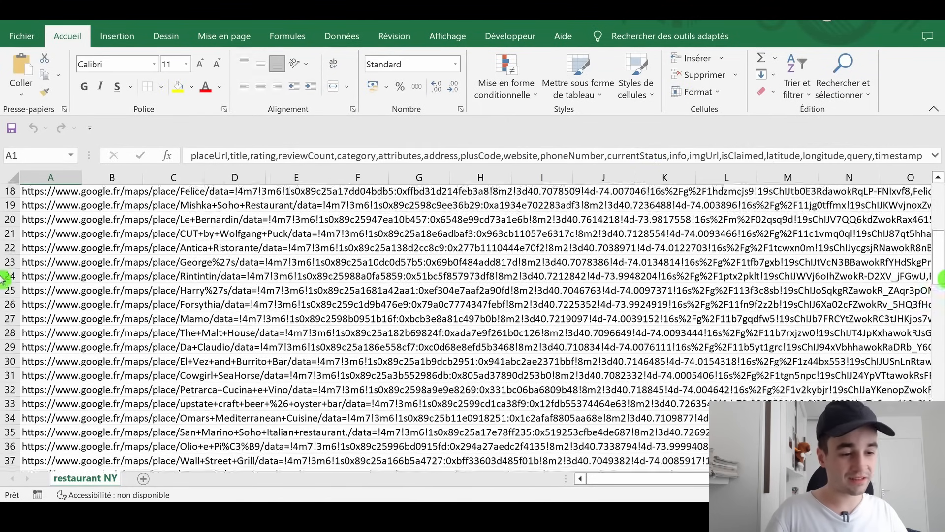
scroll("down", 3)
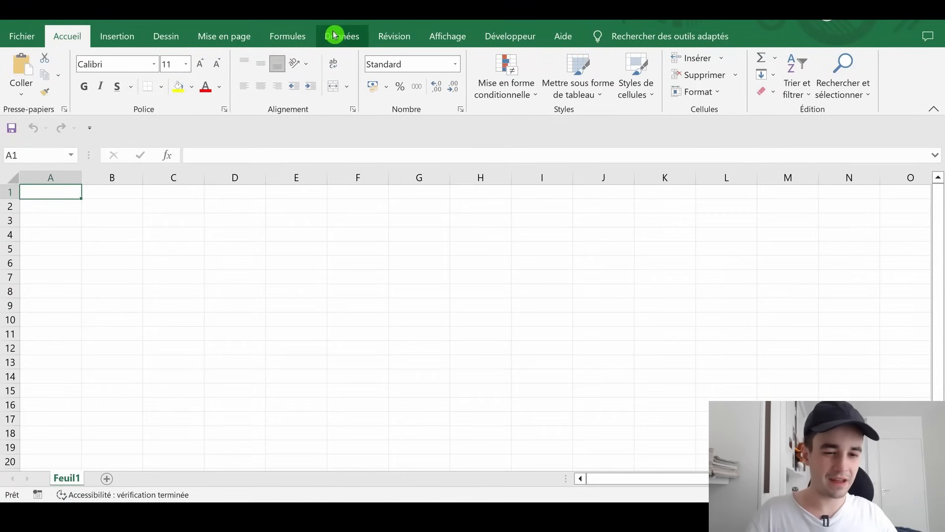
left_click(342, 36)
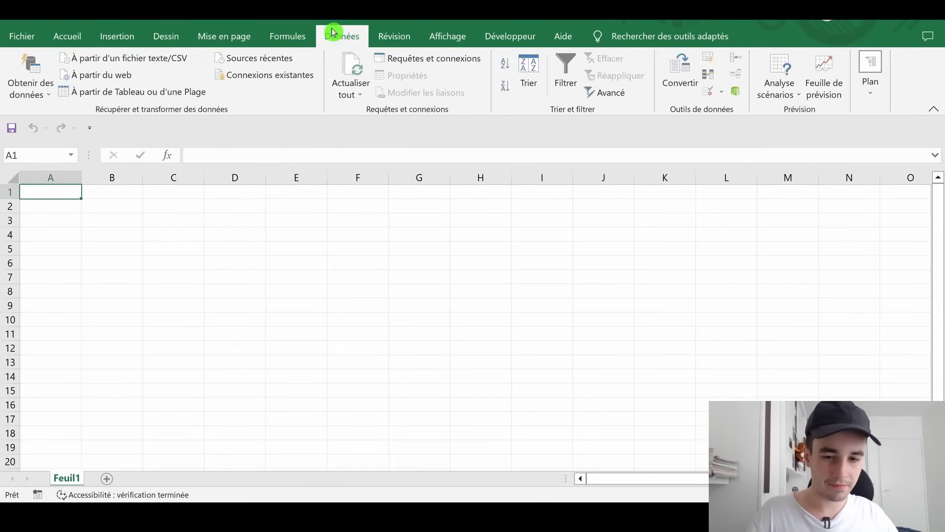
mouse_move(142, 65)
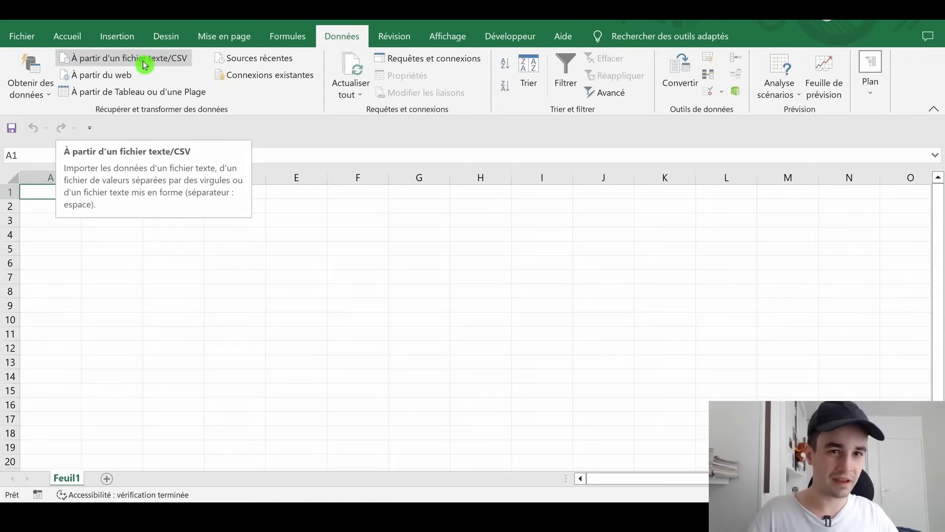
left_click(124, 58)
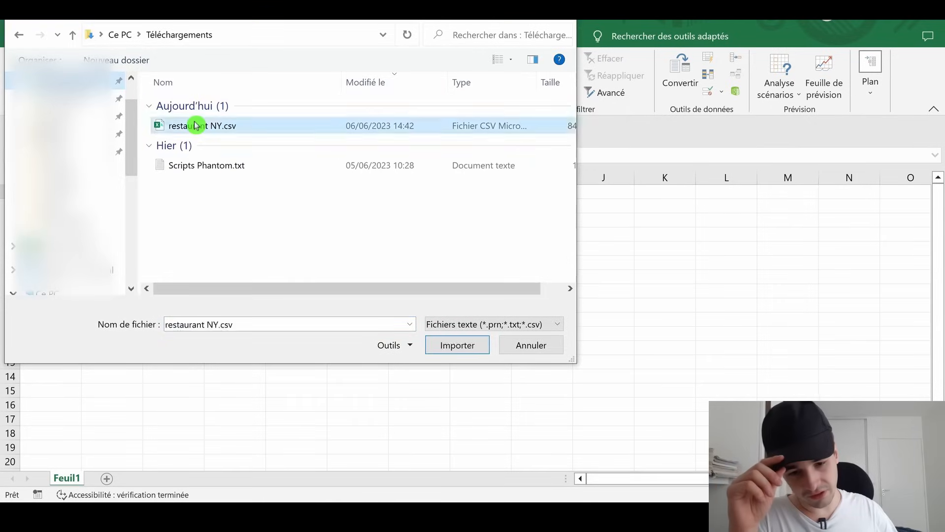
left_click(457, 344)
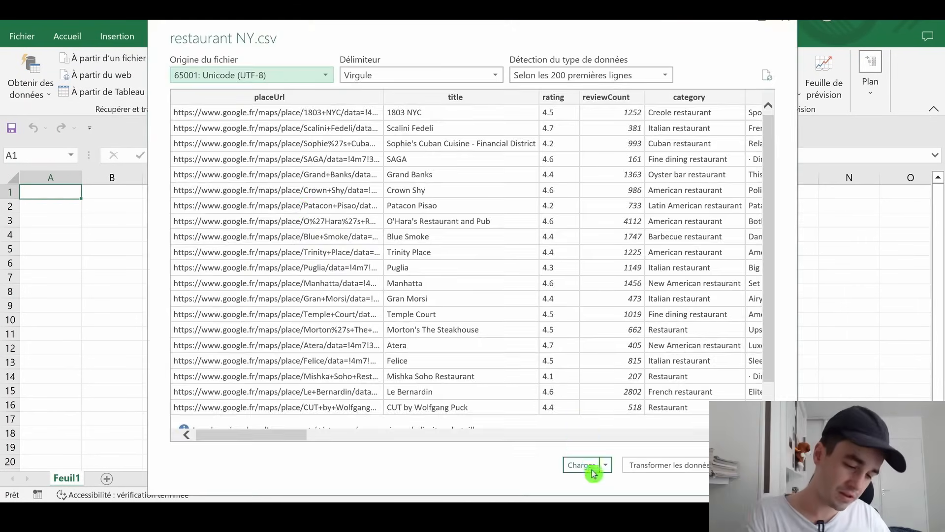
left_click(581, 465)
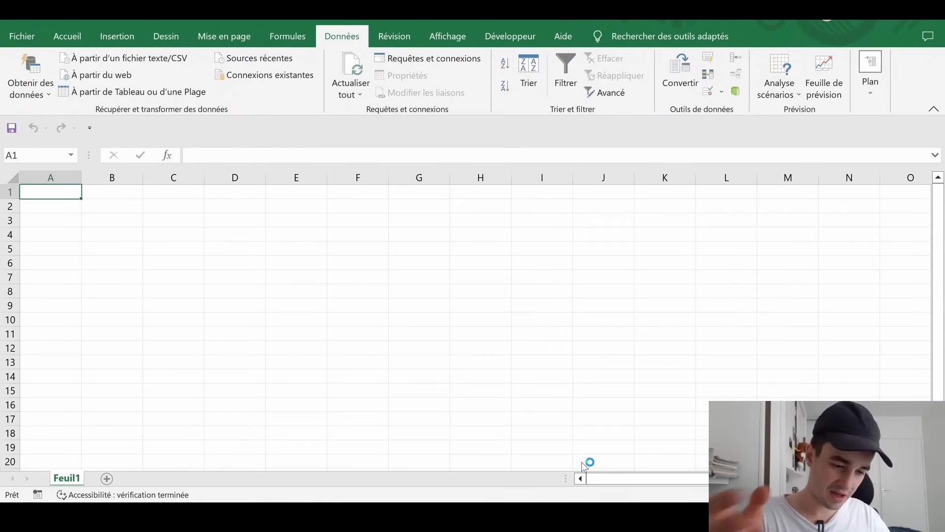
left_click(433, 58)
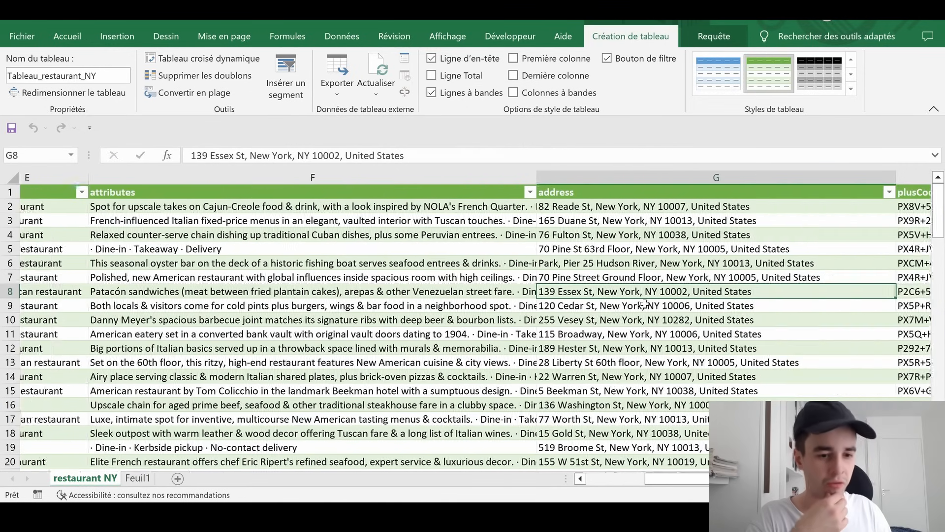
Step: Scroll across the Tableau_restaurant_NY table to review phone, coordinates, hours, title and rating columns
scroll("right", 3)
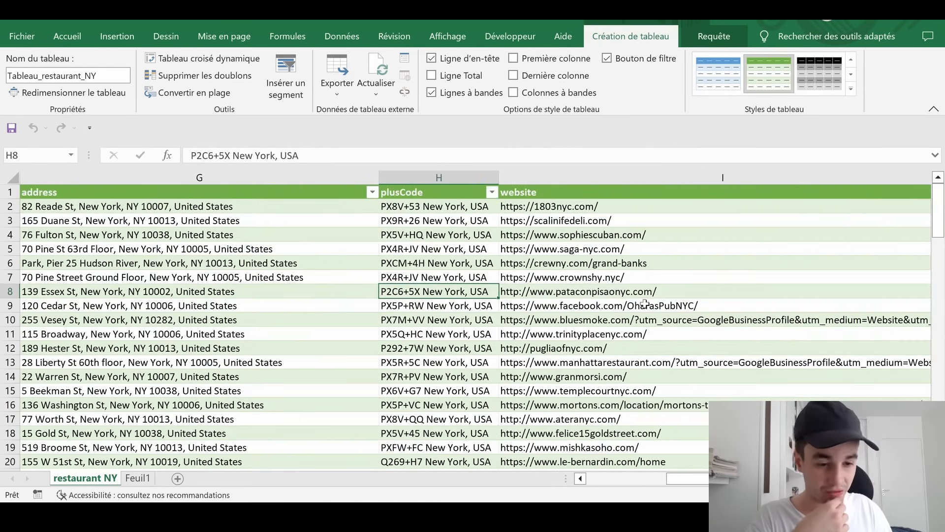
scroll("right", 3)
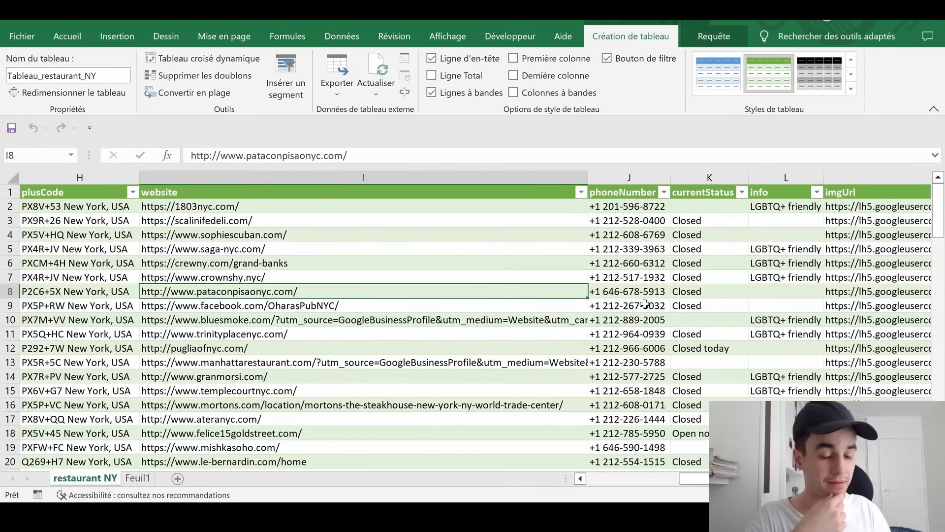
scroll("right", 3)
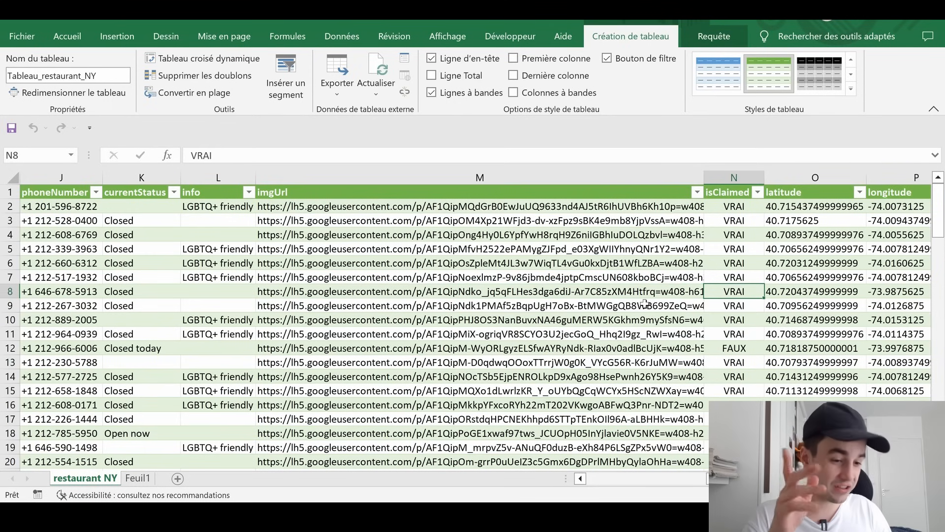
left_click(815, 292)
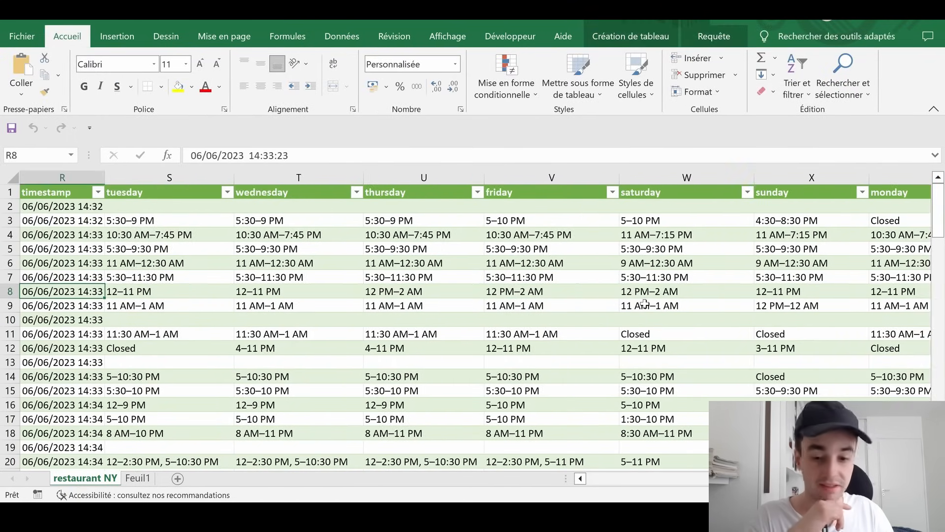
scroll("left", 3)
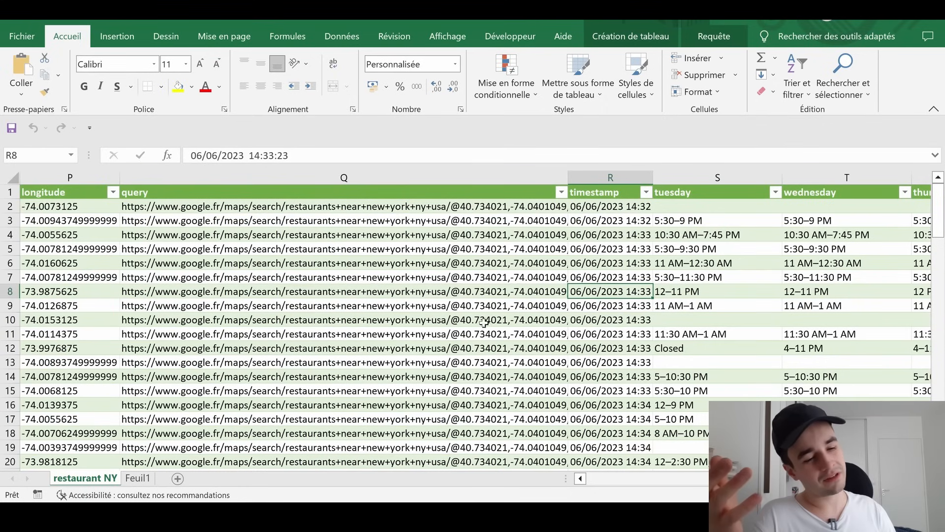
mouse_move(395, 283)
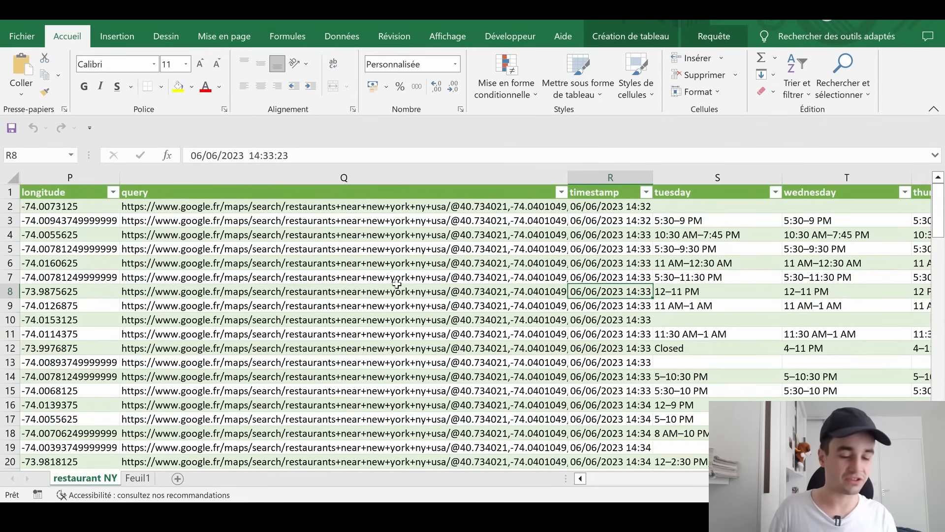
left_click(69, 291)
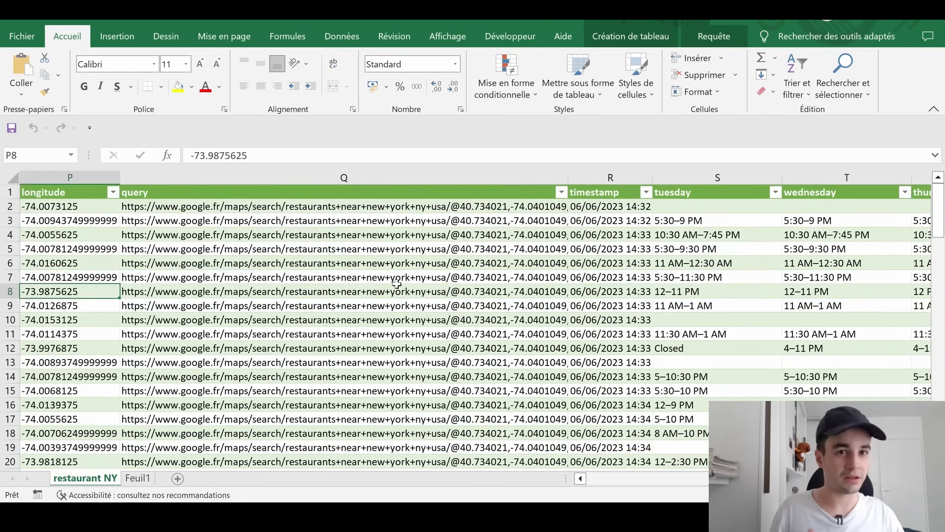
scroll("left", 3)
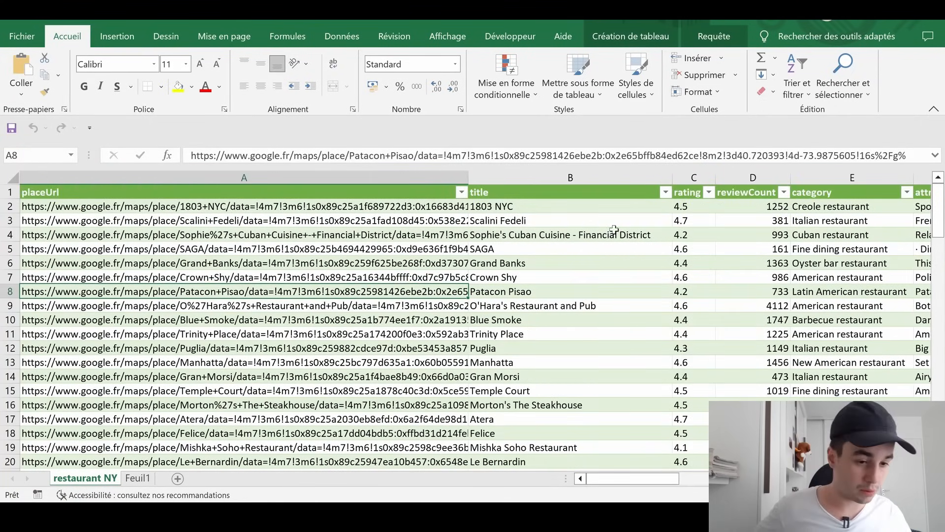
mouse_move(665, 373)
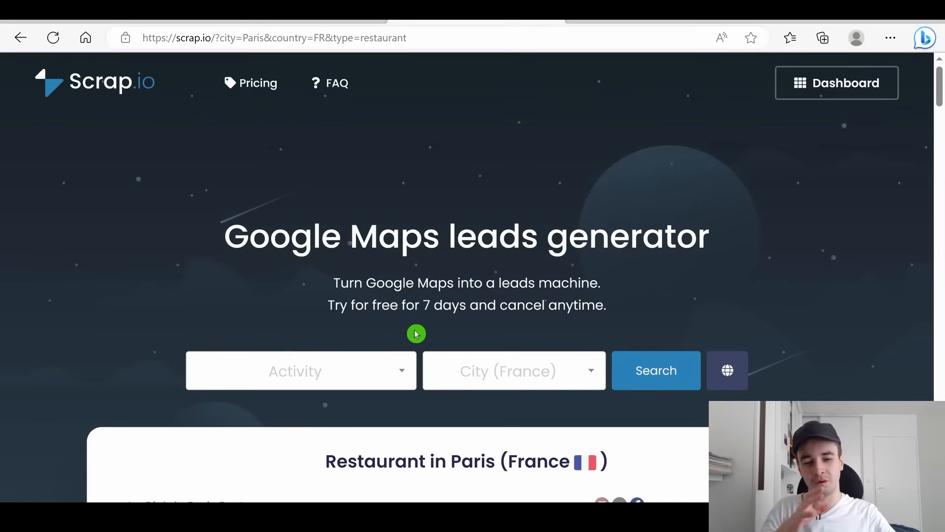
mouse_move(549, 341)
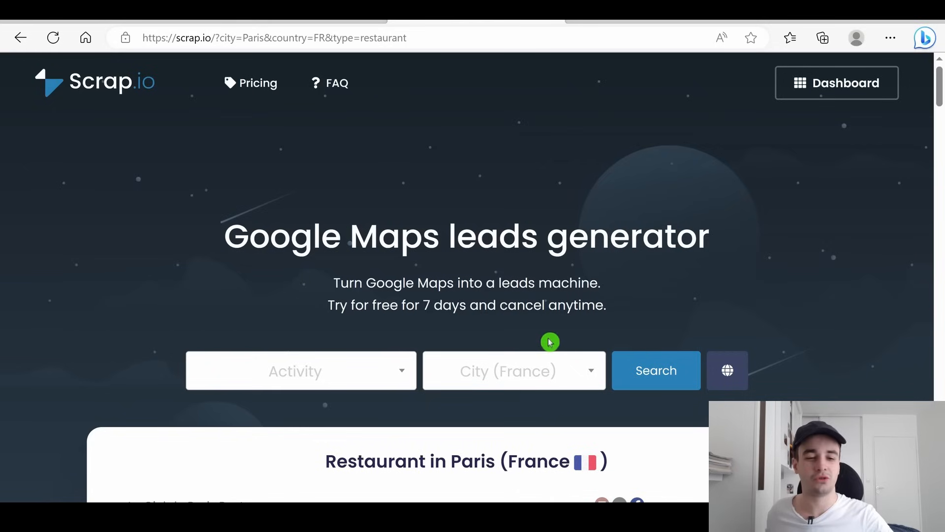
mouse_move(612, 306)
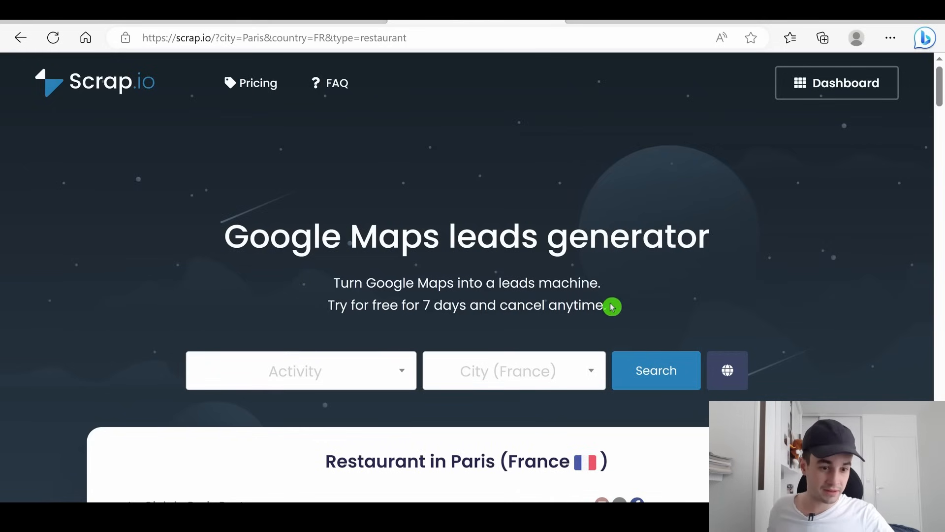
Step: Scroll through the Scrap.io homepage and its sample Paris restaurant list
scroll("down", 3)
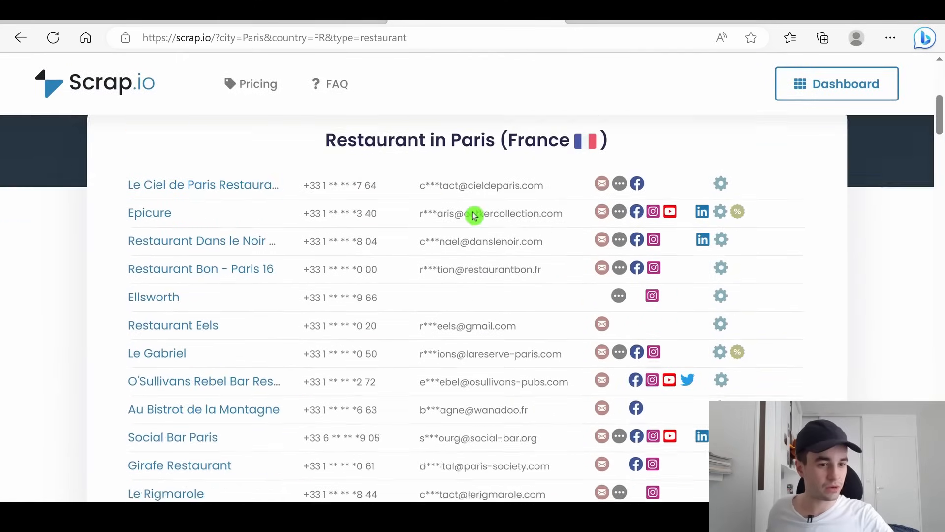
scroll("down", 3)
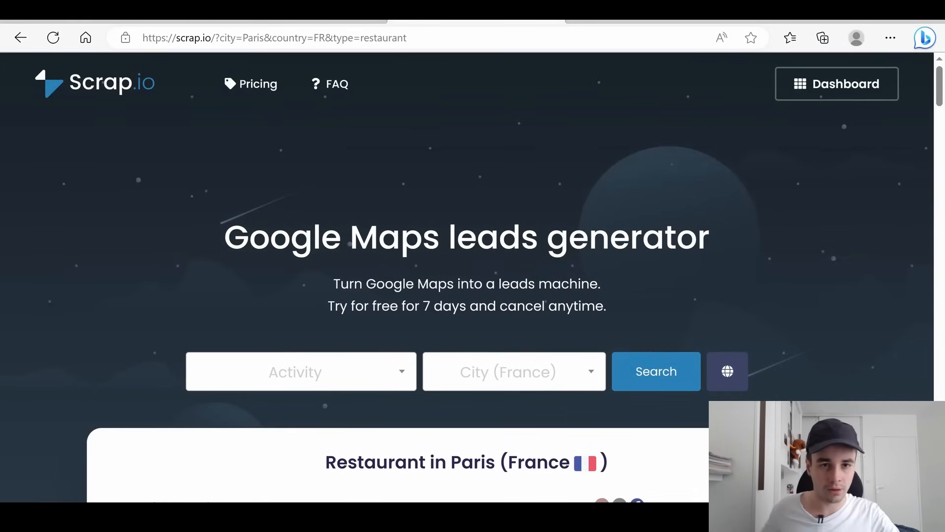
scroll("down", 3)
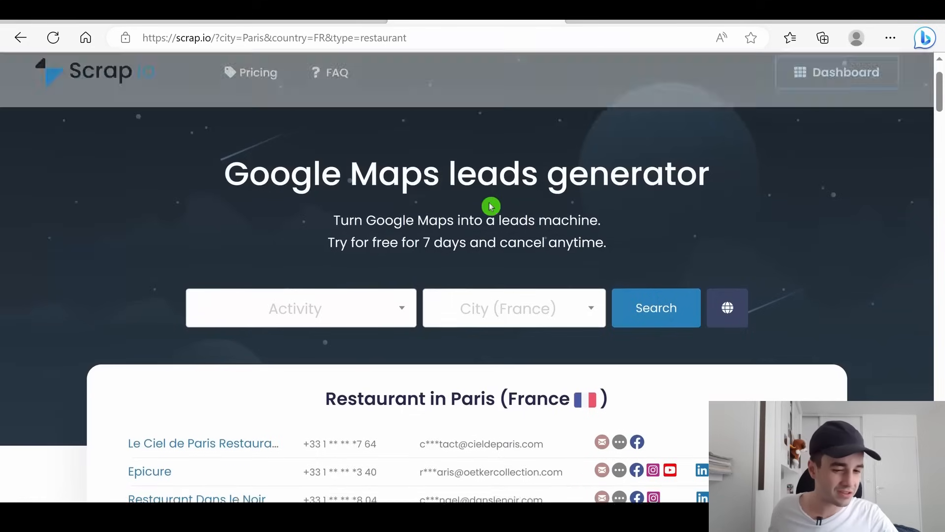
scroll("down", 3)
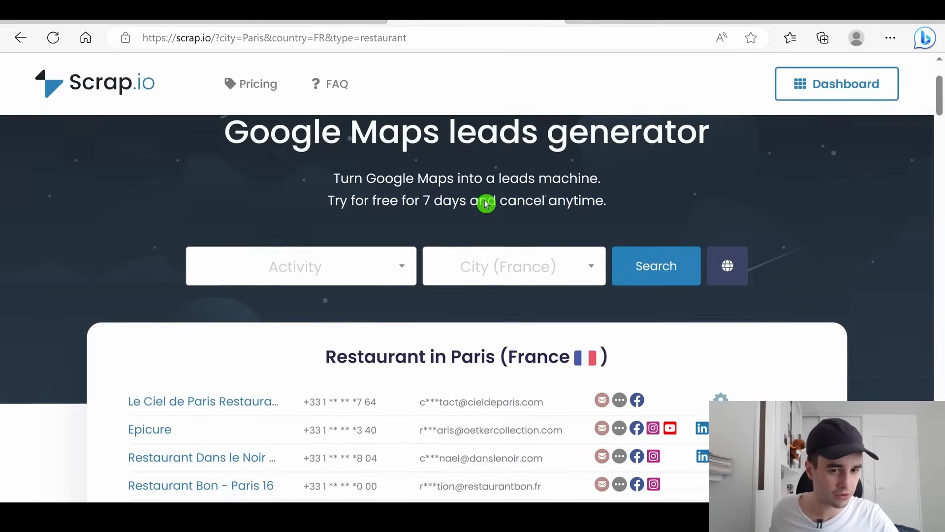
scroll("down", 3)
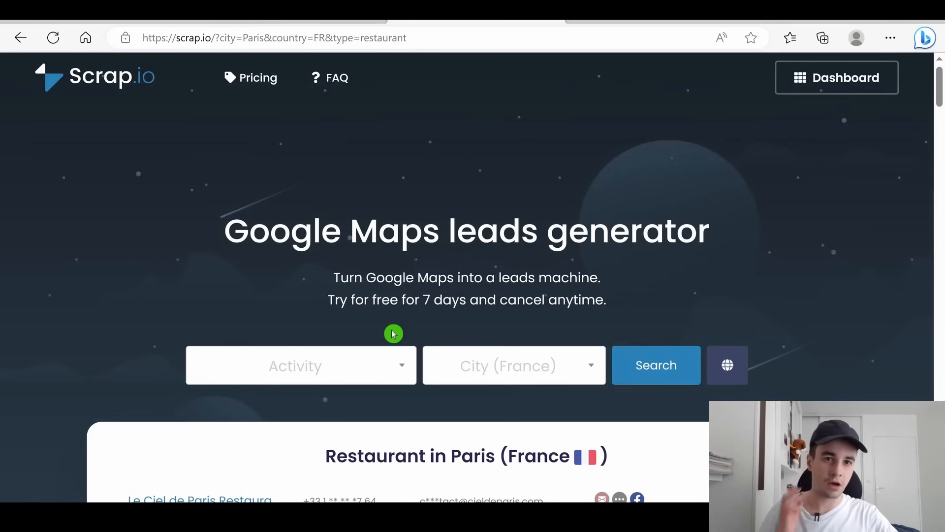
mouse_move(390, 326)
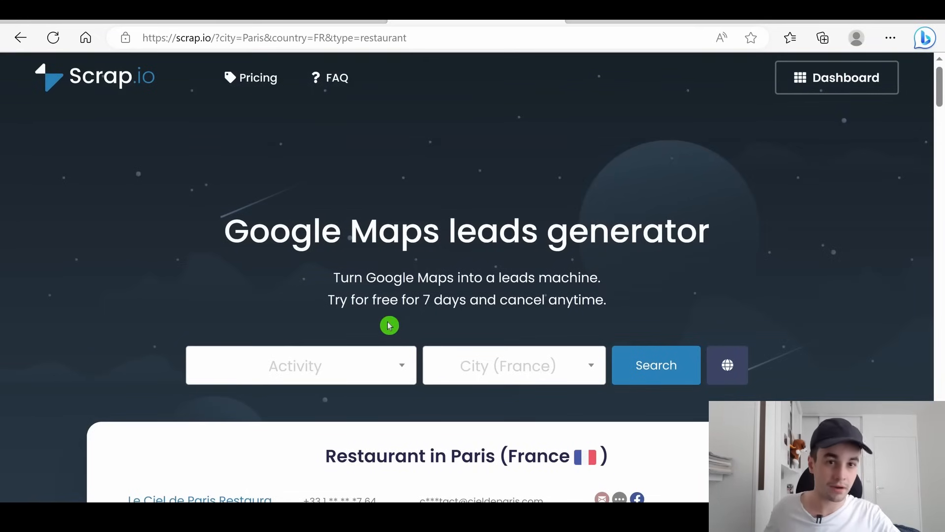
mouse_move(398, 313)
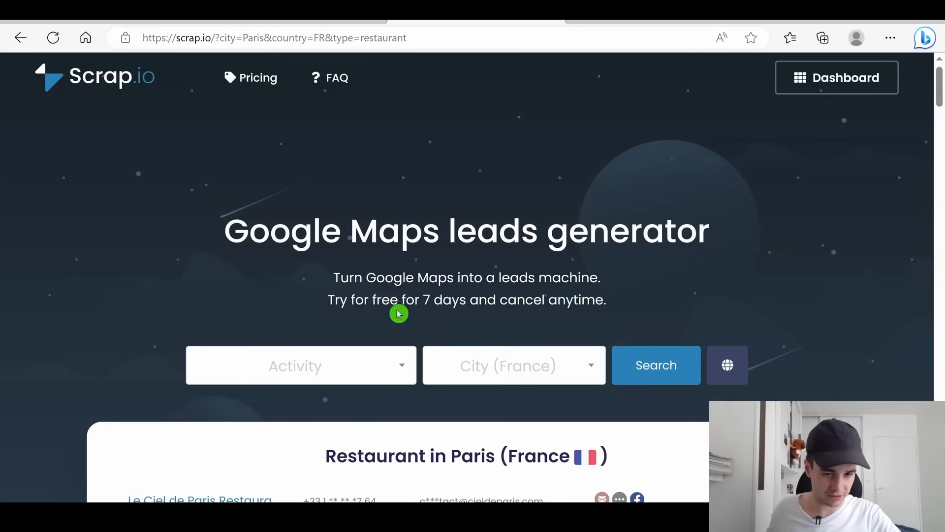
mouse_move(476, 294)
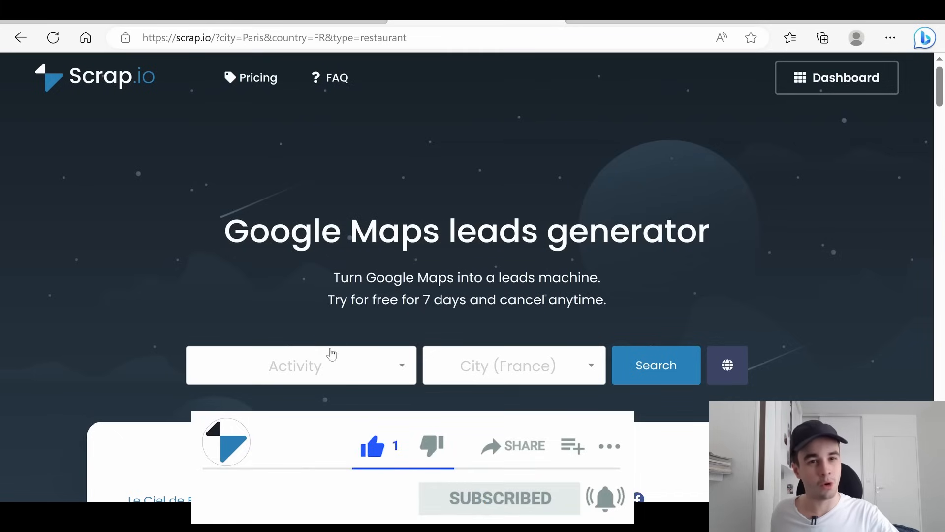
scroll("down", 3)
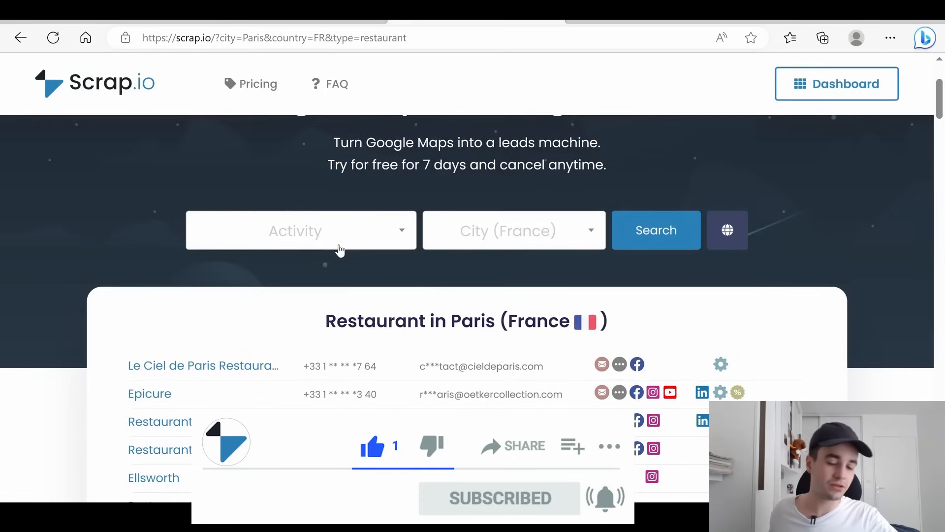
type("restaurant")
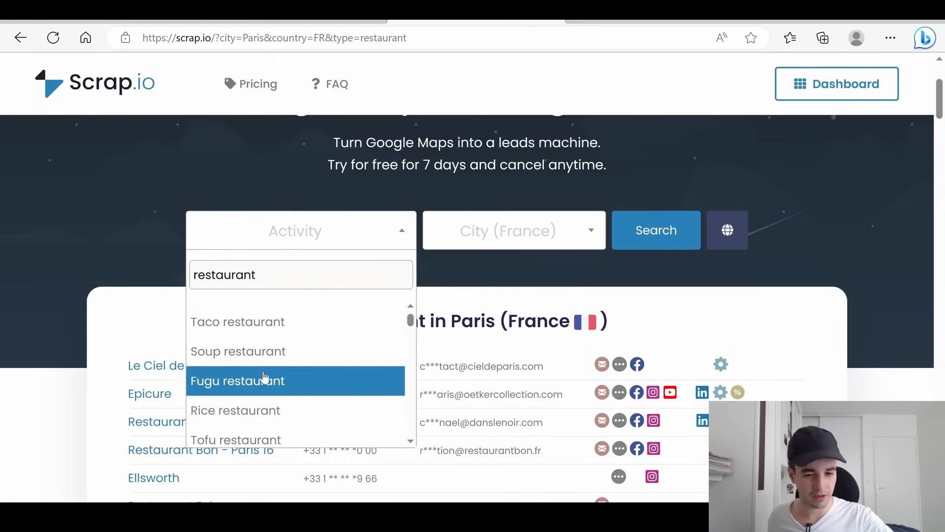
scroll("down", 3)
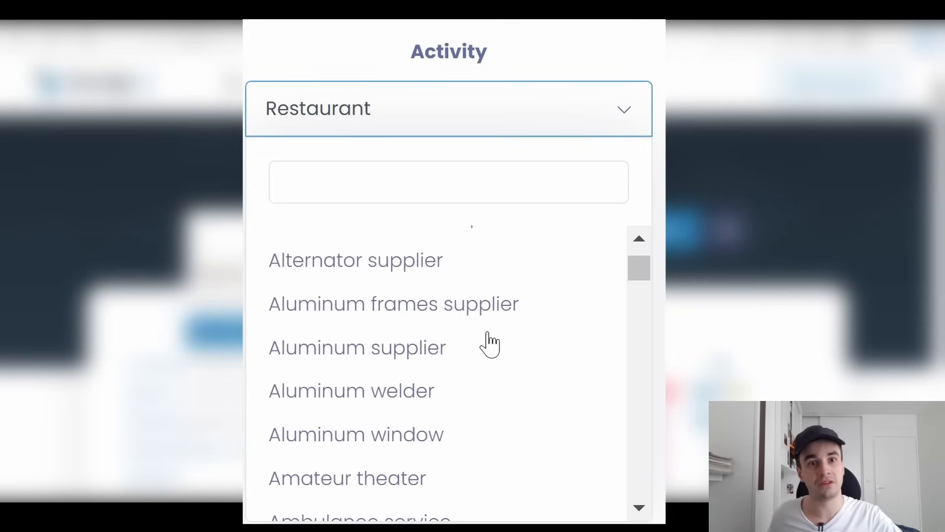
scroll("down", 3)
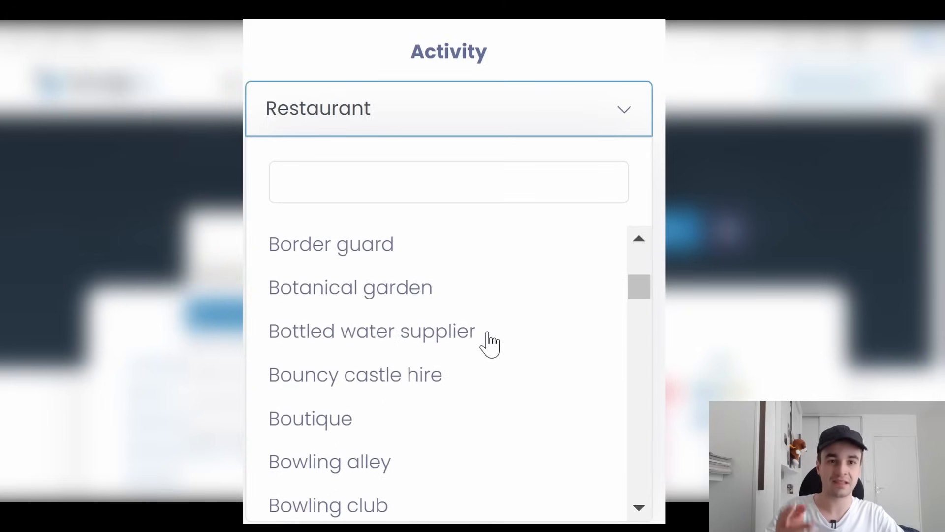
scroll("down", 3)
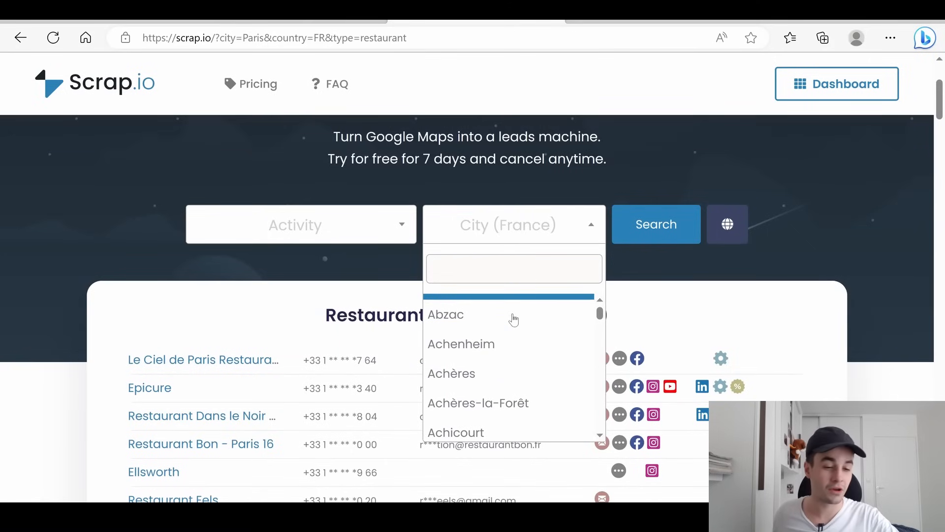
scroll("down", 3)
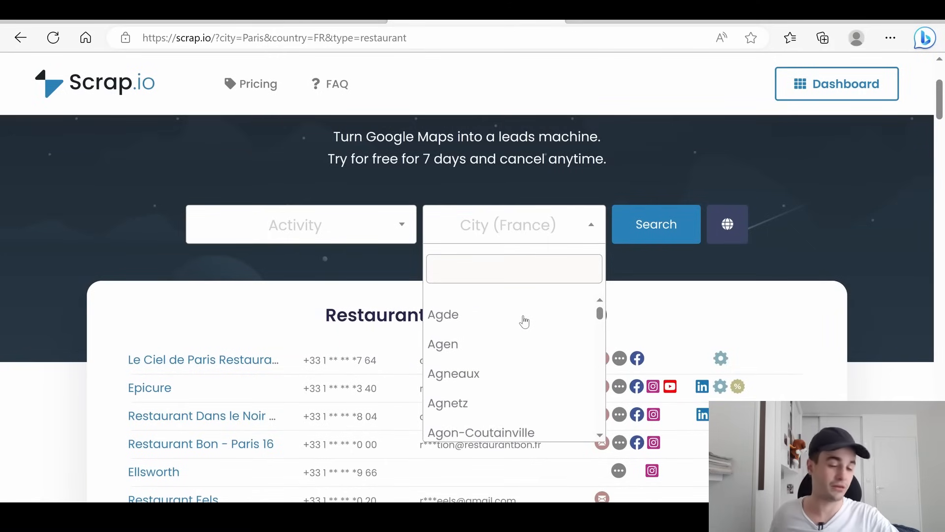
left_click(656, 219)
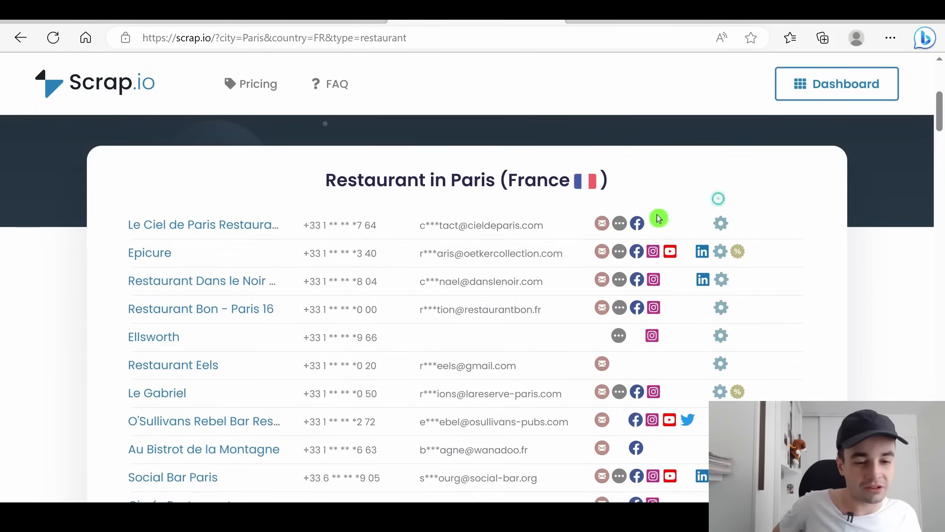
scroll("down", 3)
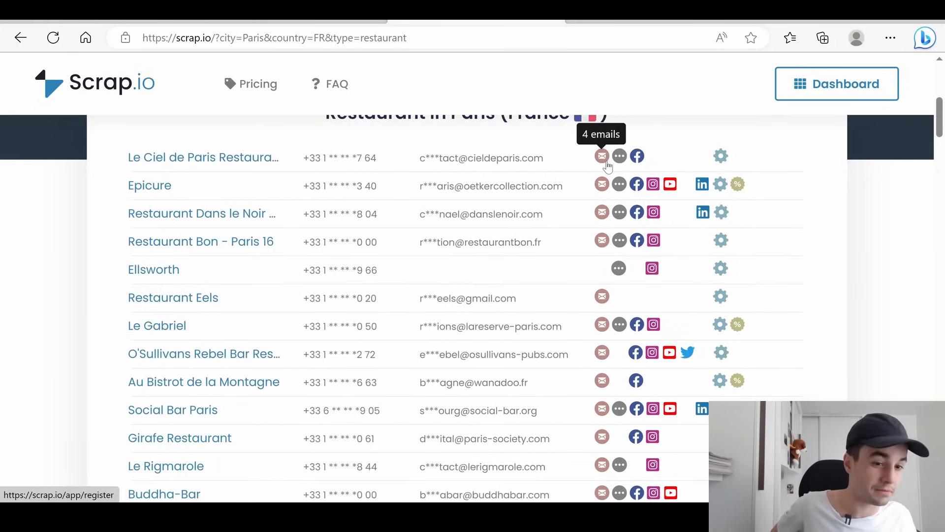
mouse_move(637, 156)
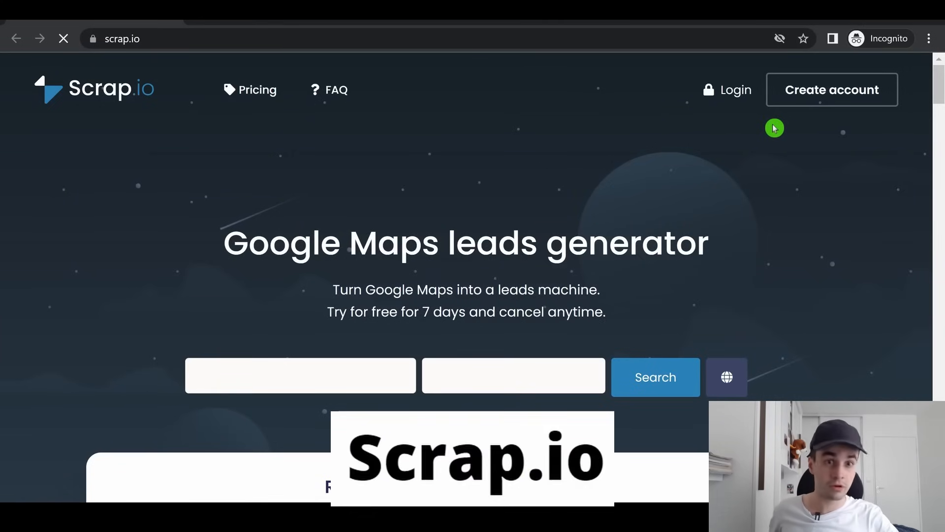
mouse_move(776, 117)
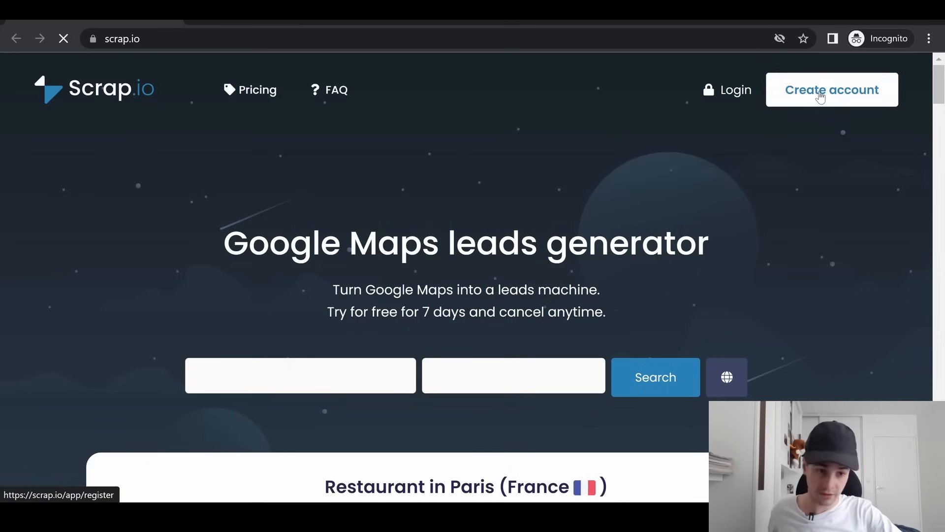
Step: Show the Create account option, then enter the logged-in Scrap.io dashboard
left_click(735, 89)
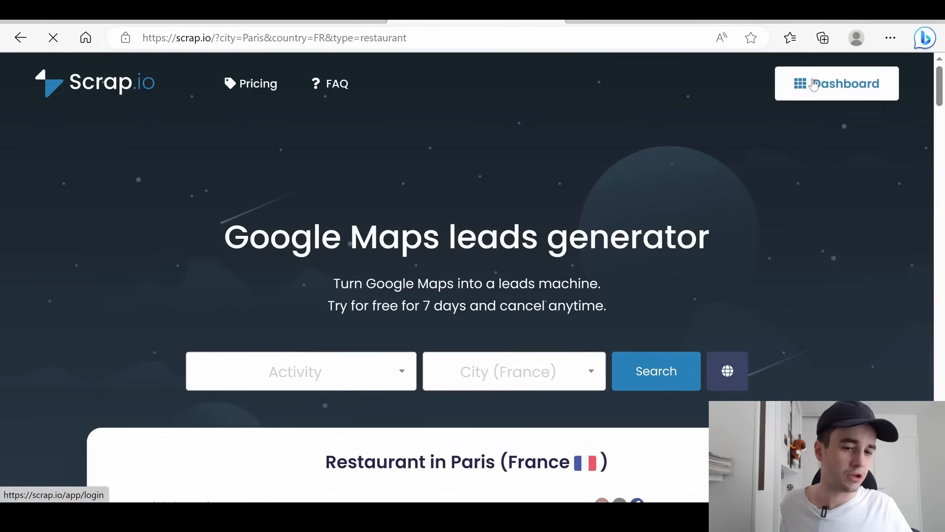
left_click(837, 82)
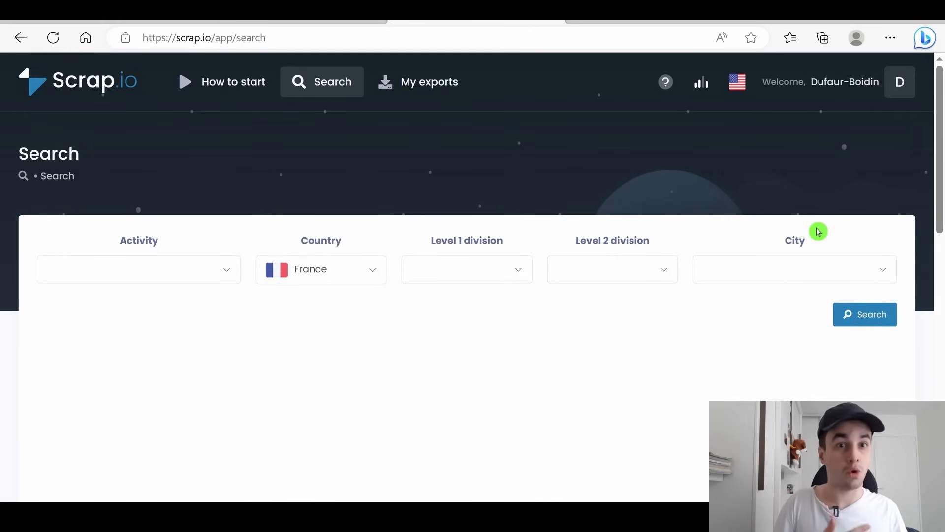
Step: Choose Restaurant as the business activity to search for
left_click(139, 270)
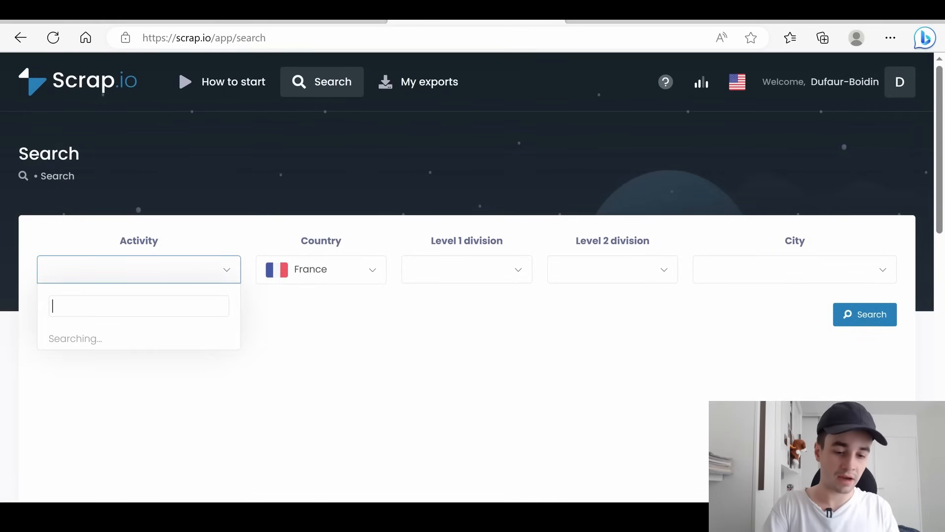
type("restaurant")
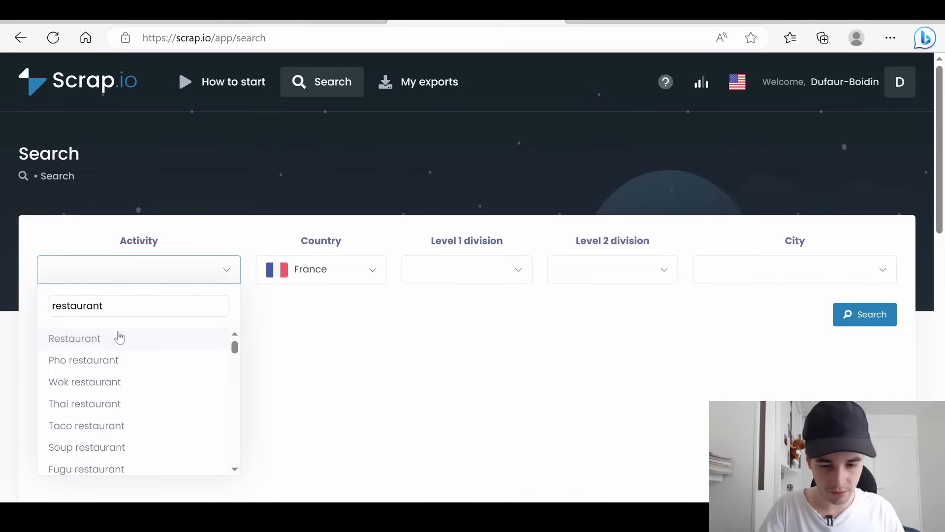
left_click(74, 338)
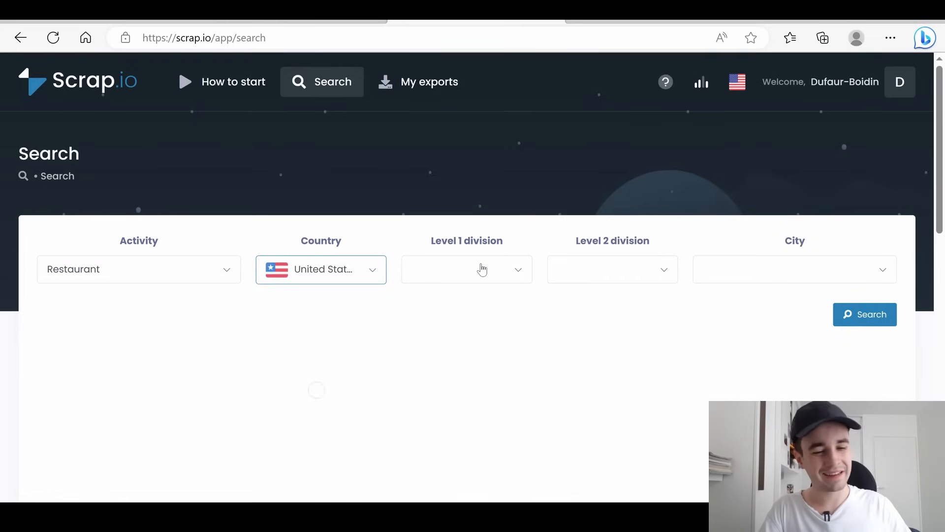
Step: Set the location to United States with New York entered as the city
left_click(465, 269)
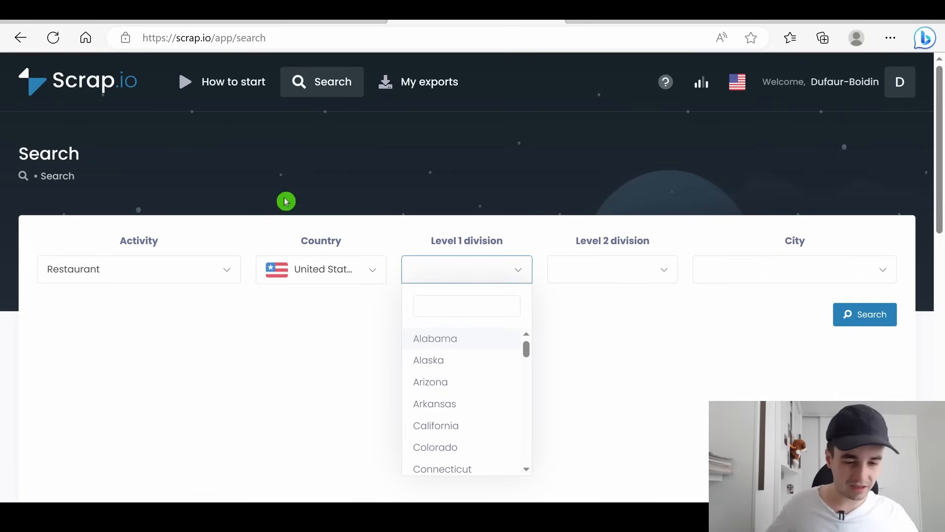
scroll("down", 3)
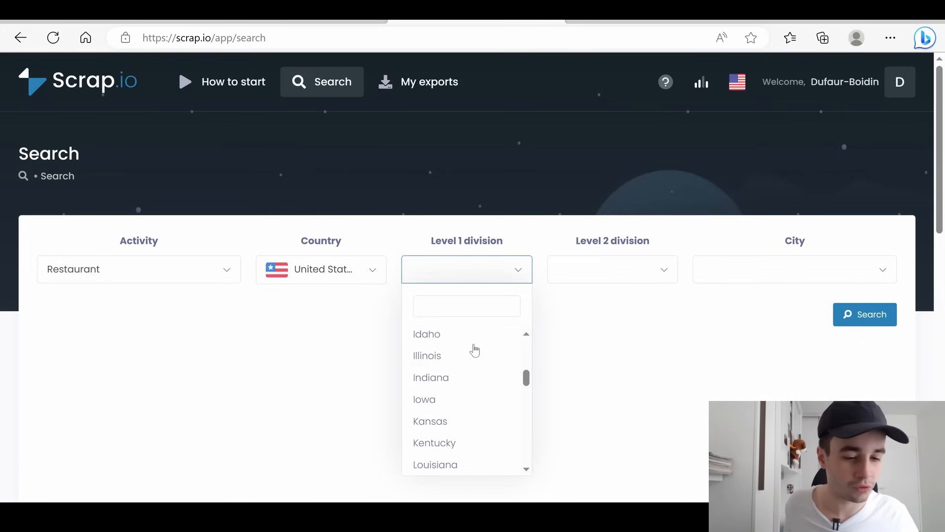
left_click(611, 269)
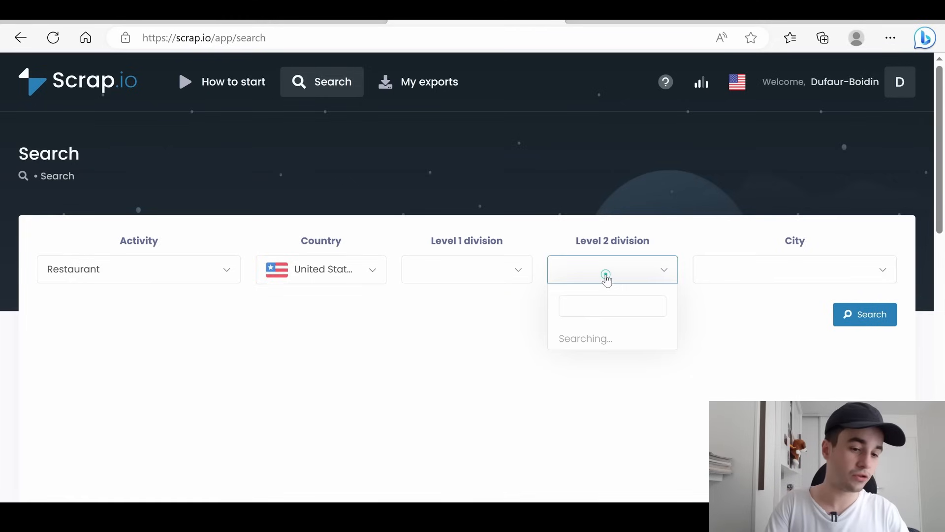
left_click(605, 270)
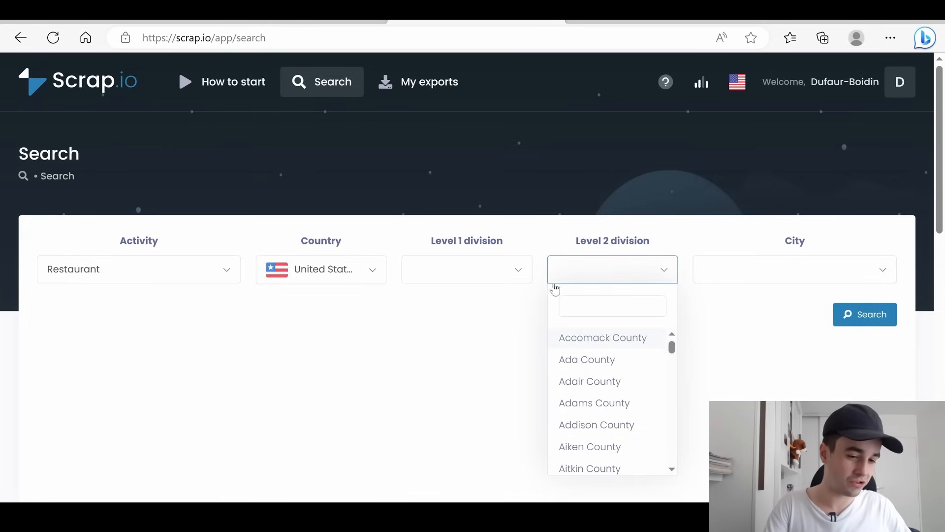
left_click(793, 268)
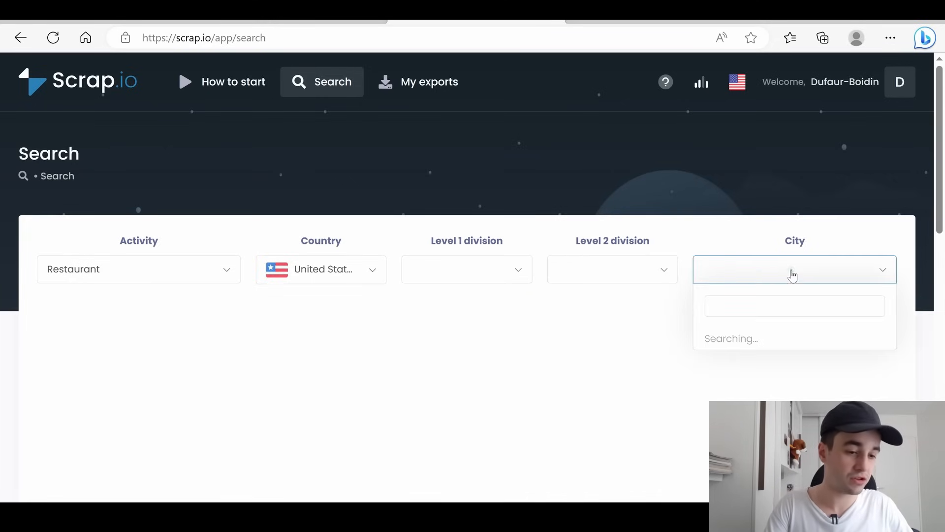
mouse_move(790, 283)
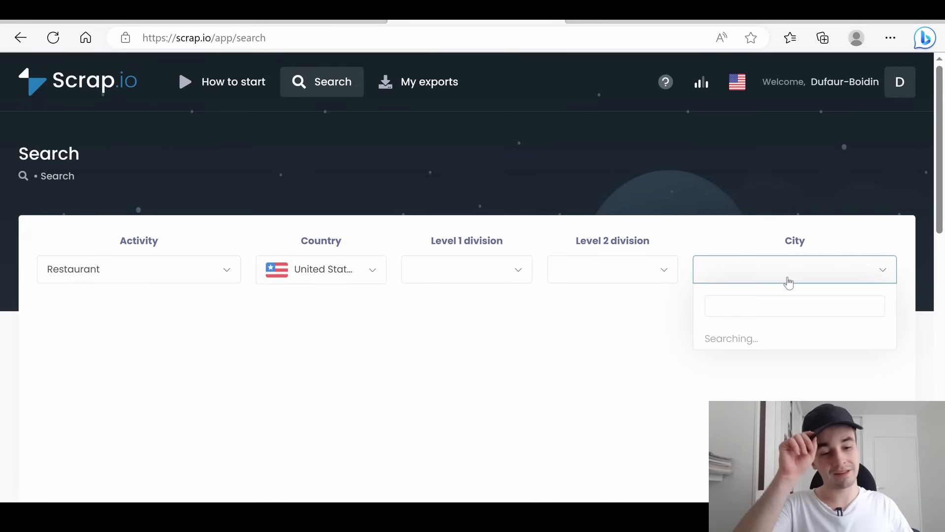
type("ne")
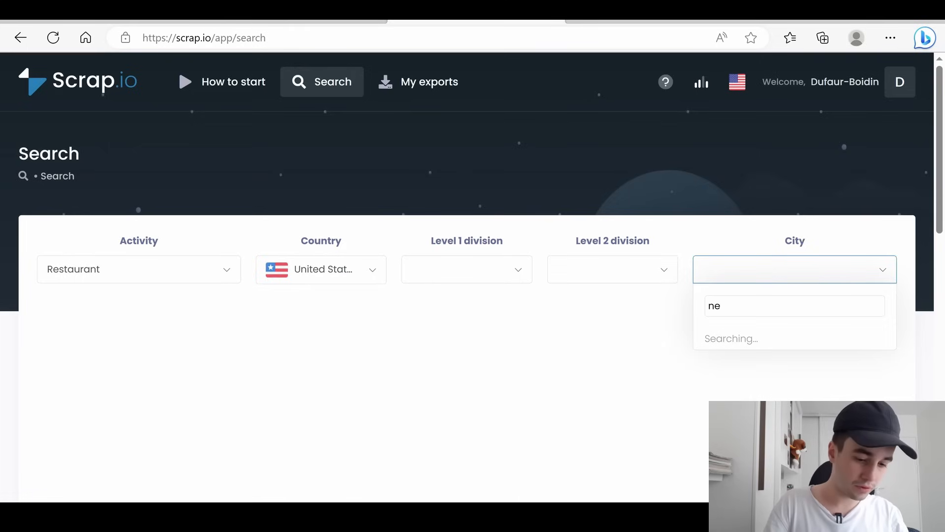
type("w York")
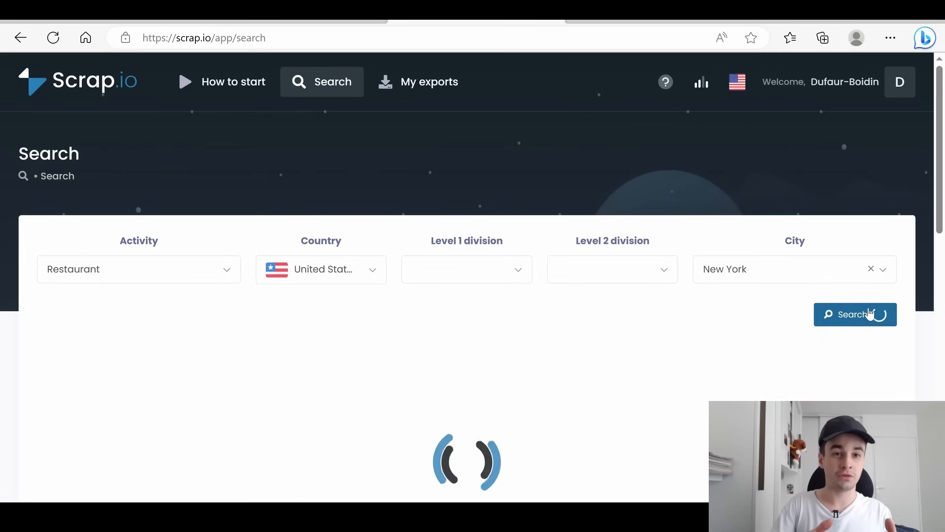
Step: Run the search and review the roughly 5,998 New York restaurant results
left_click(855, 314)
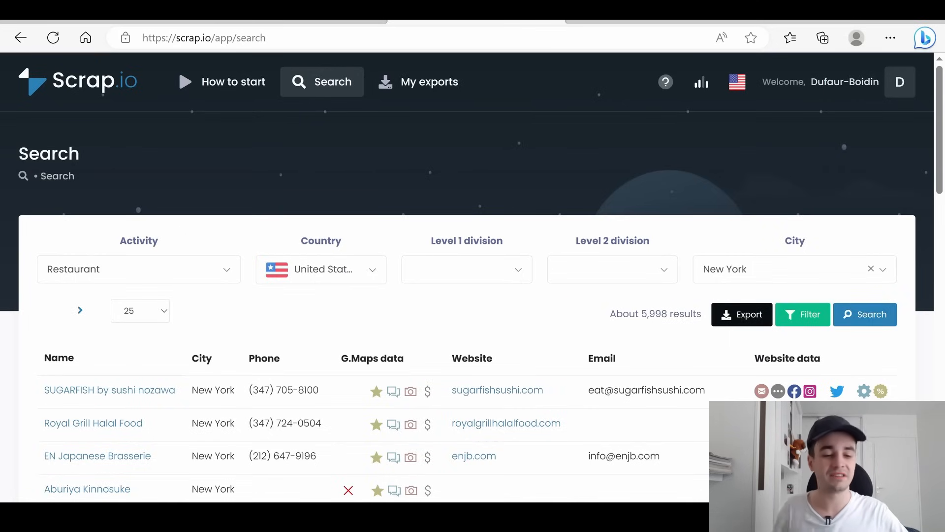
mouse_move(688, 309)
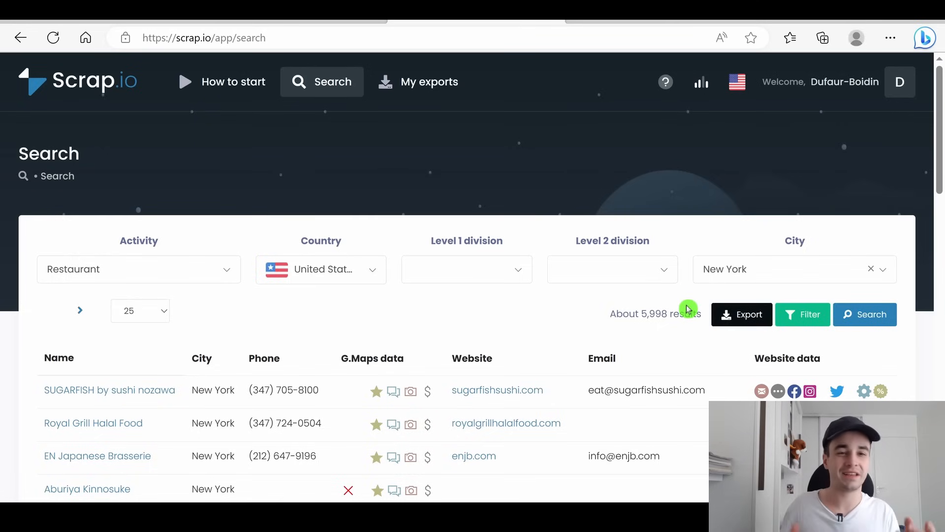
scroll("down", 3)
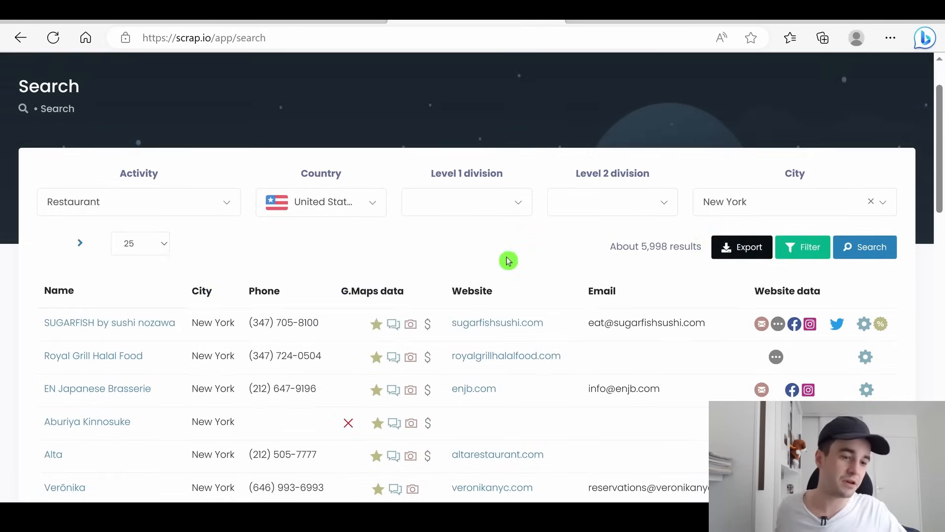
scroll("down", 3)
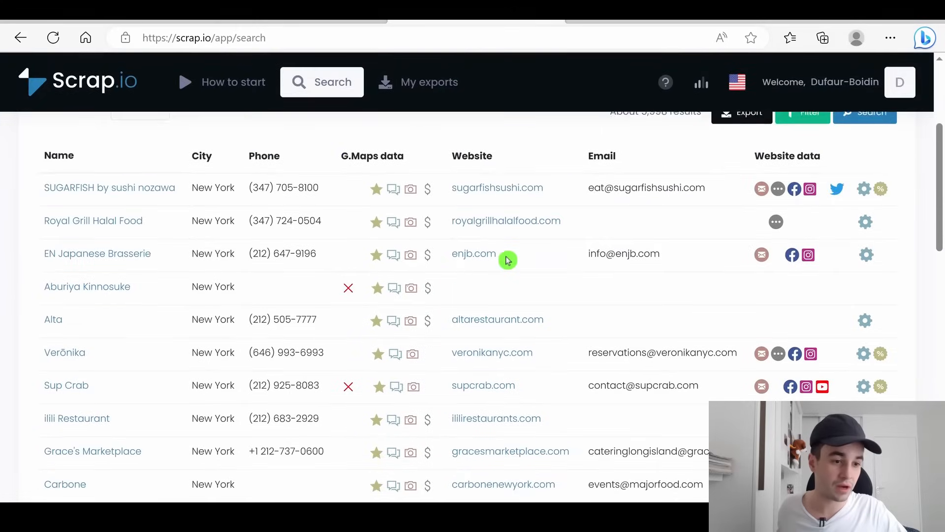
scroll("down", 3)
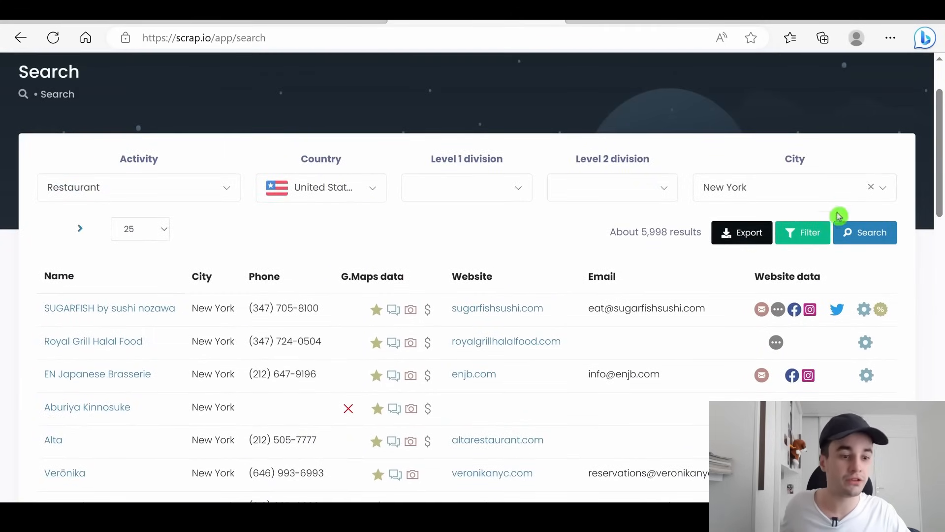
Step: Filter results to restaurants with a website and phone number present
left_click(802, 233)
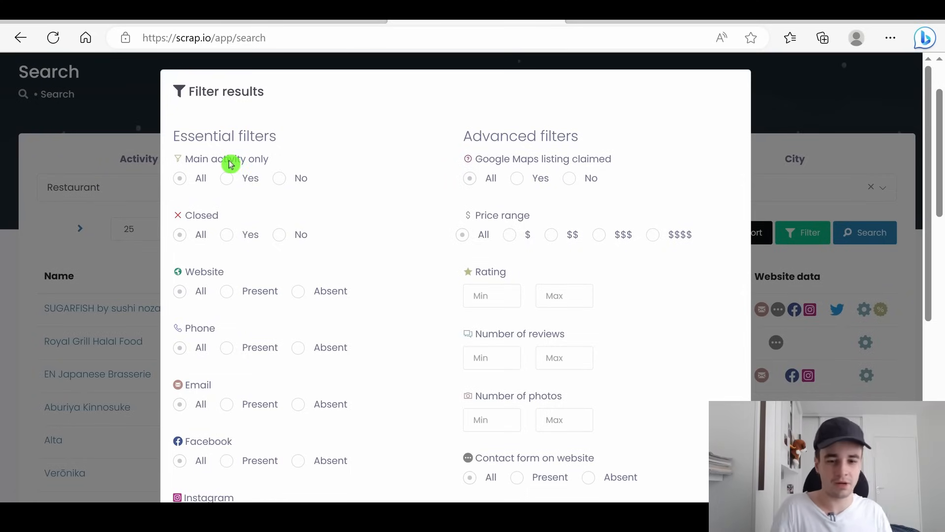
mouse_move(235, 240)
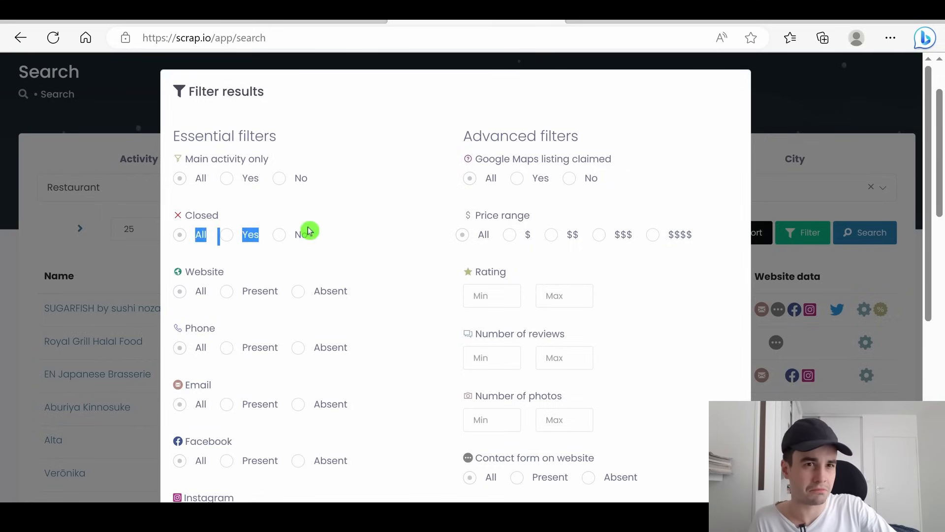
left_click(278, 234)
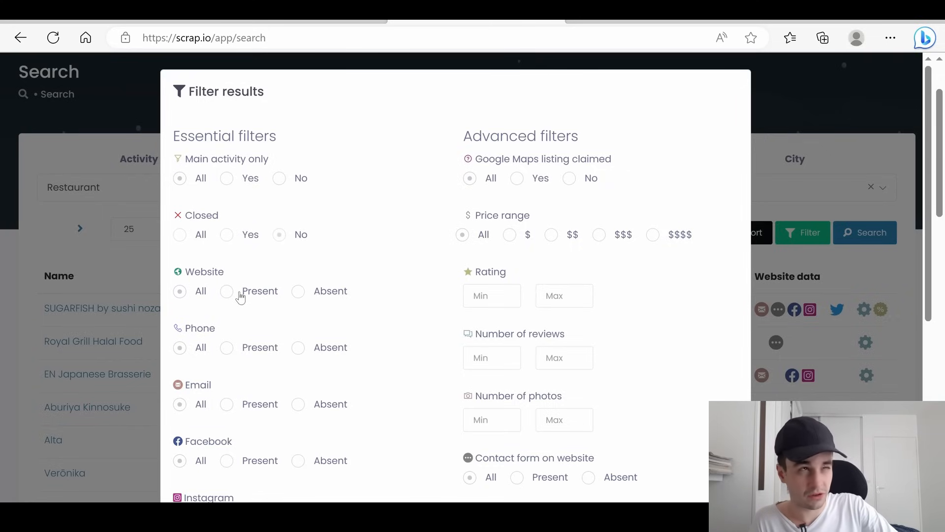
scroll("down", 3)
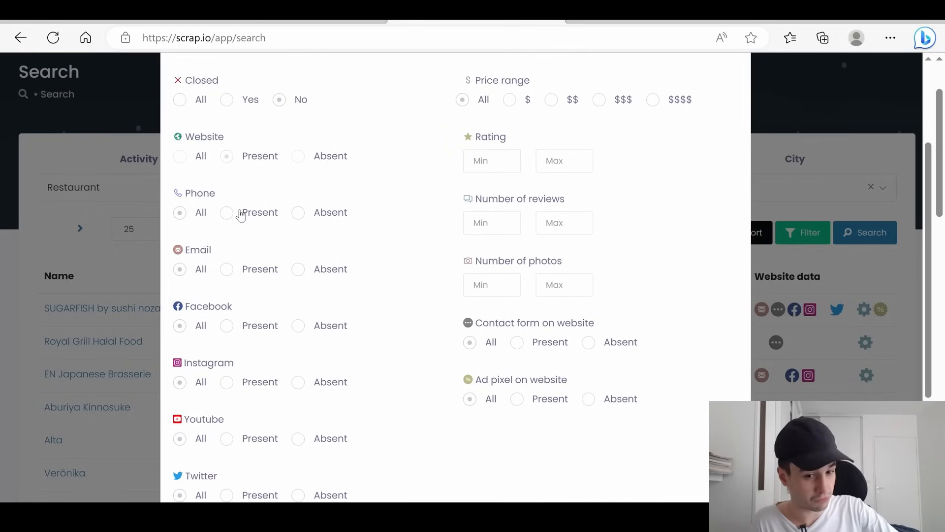
left_click(226, 213)
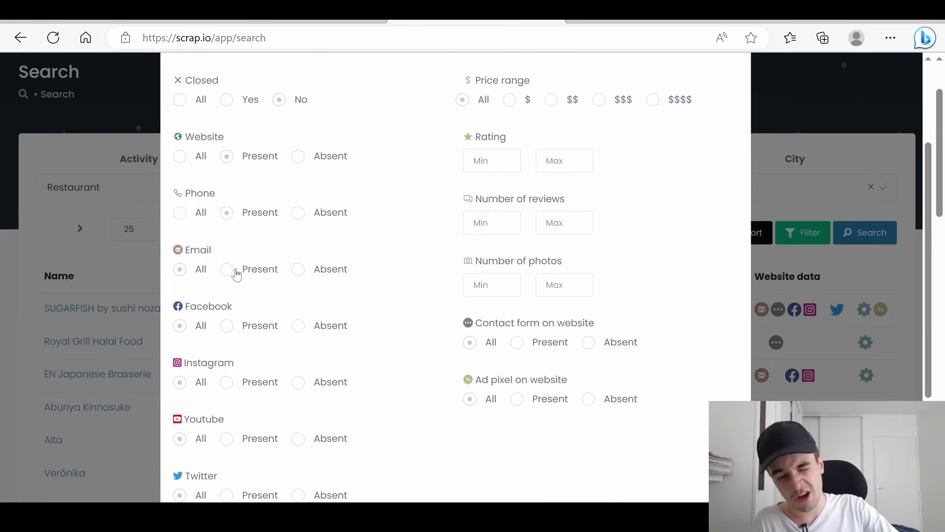
scroll("down", 3)
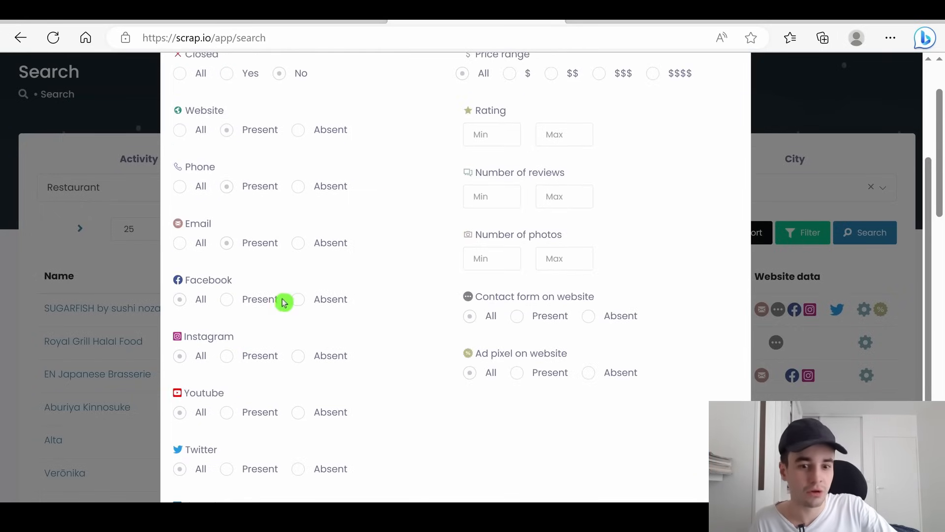
scroll("down", 3)
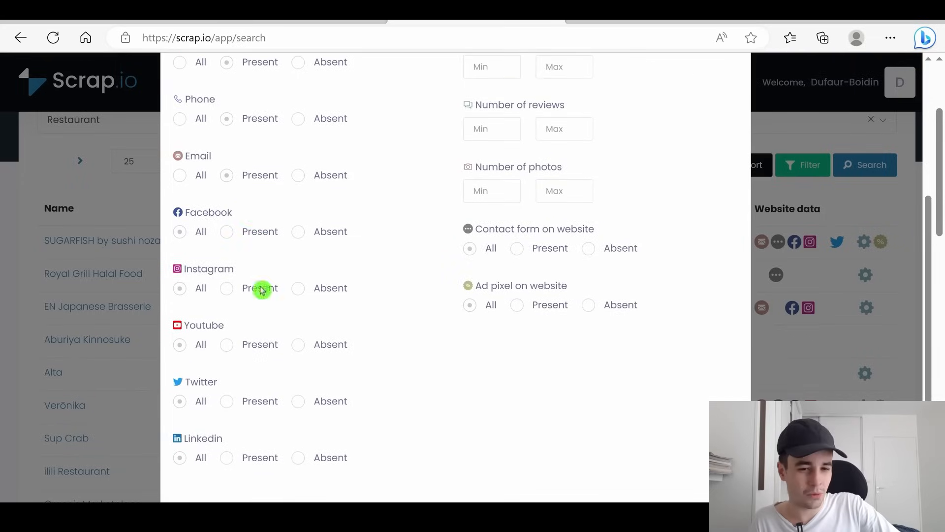
mouse_move(263, 302)
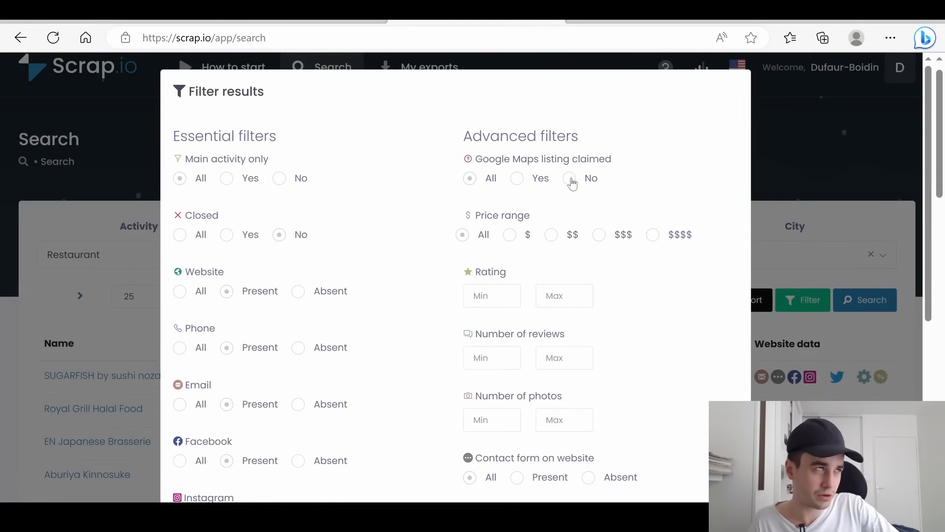
Step: Require unclaimed Google Maps listings and enter 3,9 as a rating bound
left_click(569, 178)
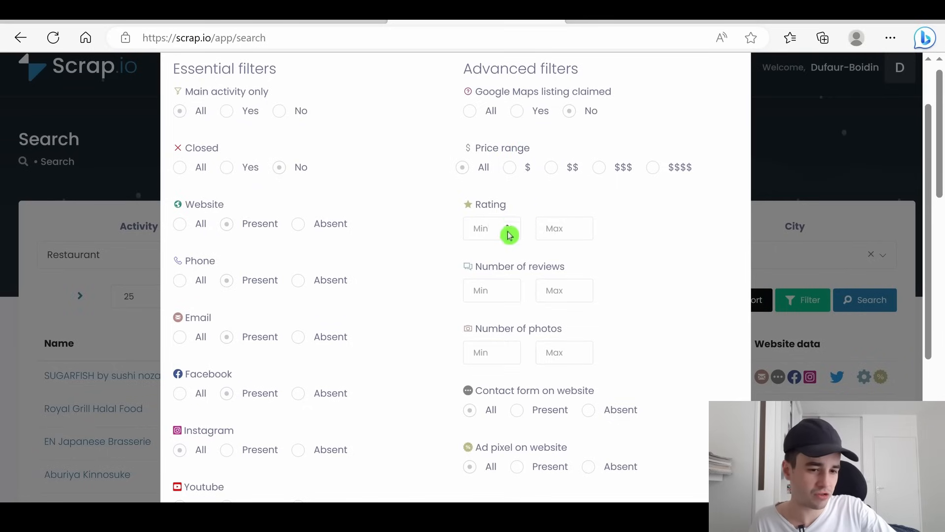
type("3,9")
type("4,5")
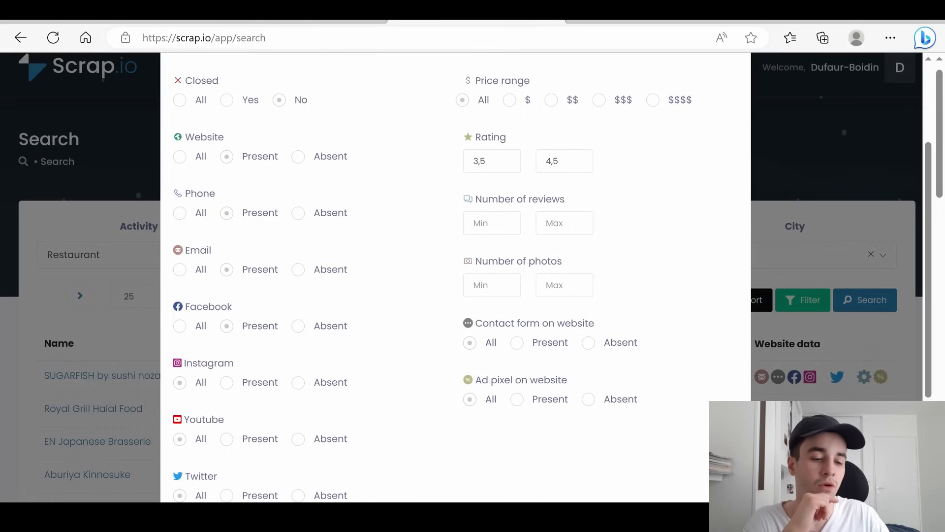
scroll("down", 3)
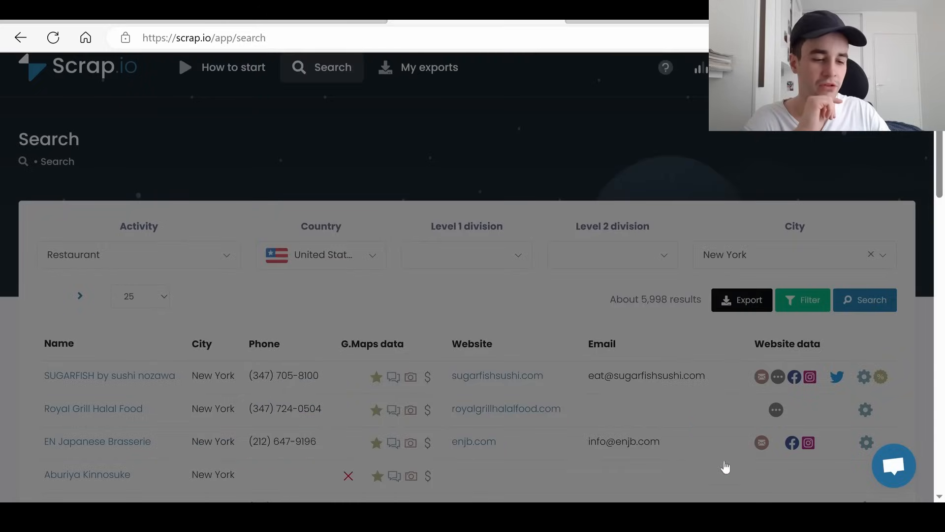
Step: Apply the filters, narrowing to about 365 results, and start an export
left_click(864, 299)
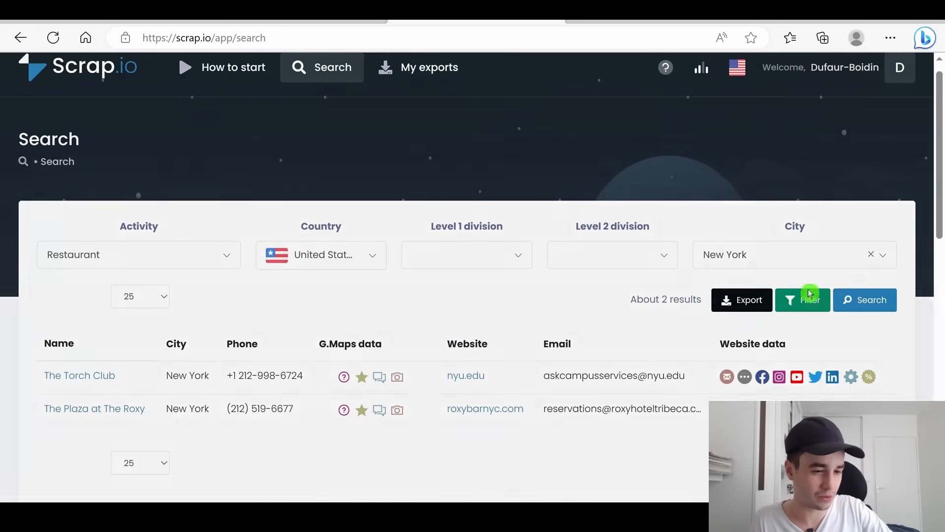
left_click(802, 300)
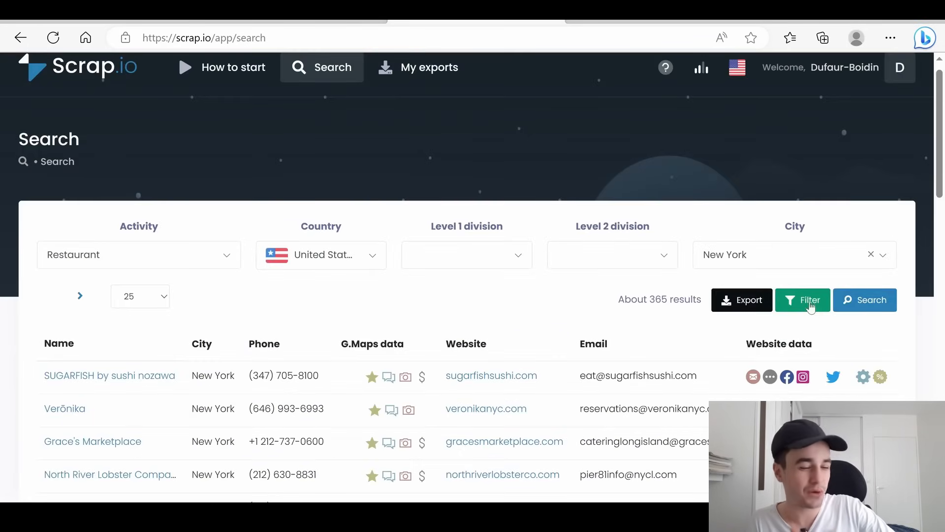
scroll("down", 3)
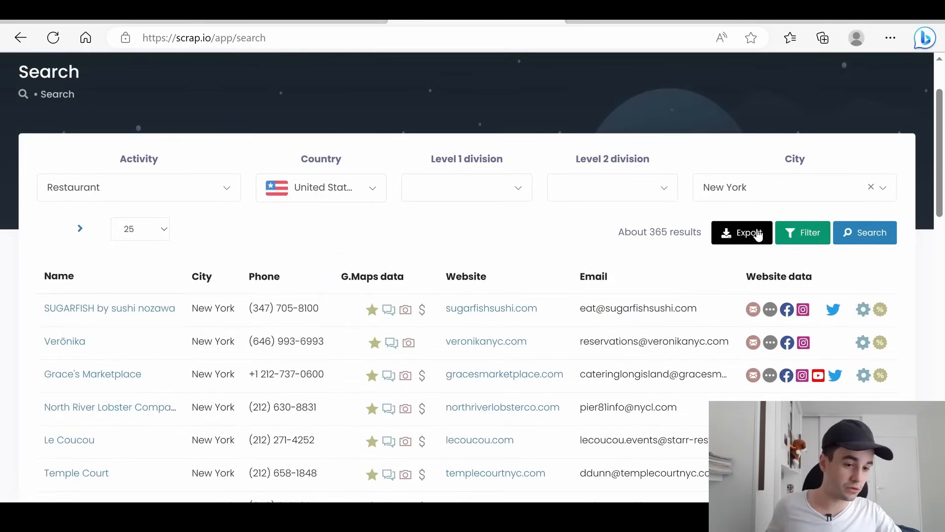
left_click(741, 232)
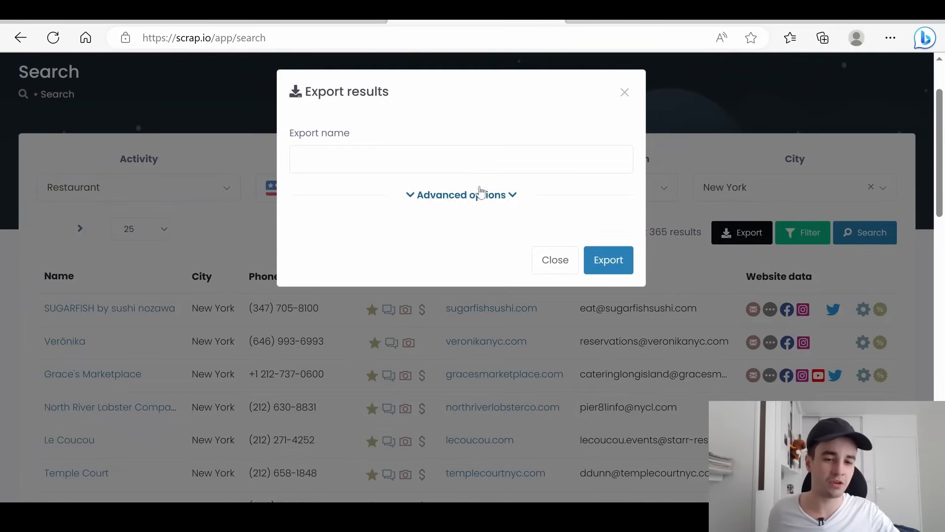
Step: Export the filtered leads under the name 'restaurant 100 leads' with advanced options shown
left_click(608, 260)
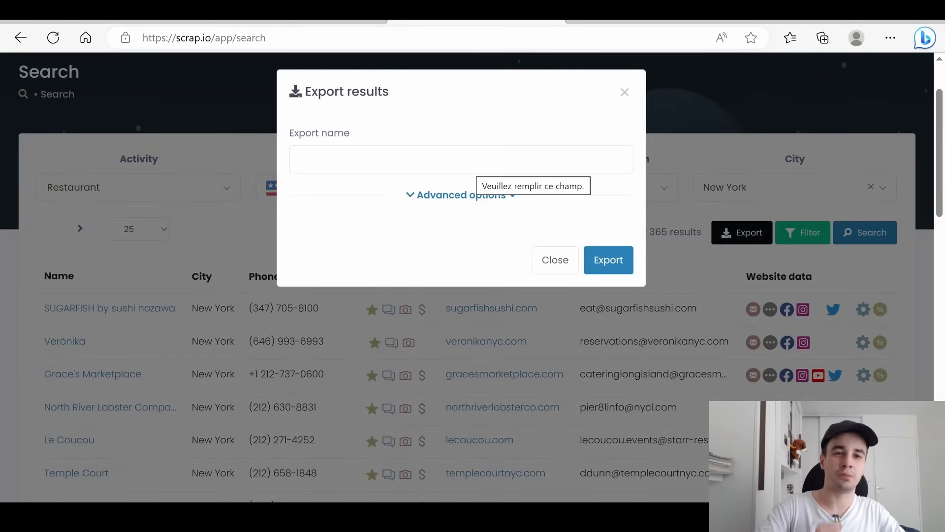
type("restaurant 100 leads")
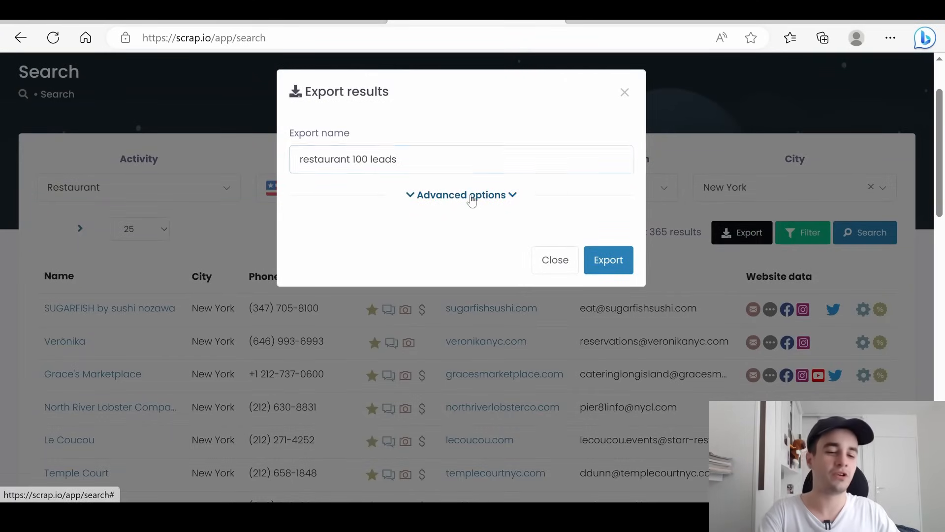
left_click(460, 194)
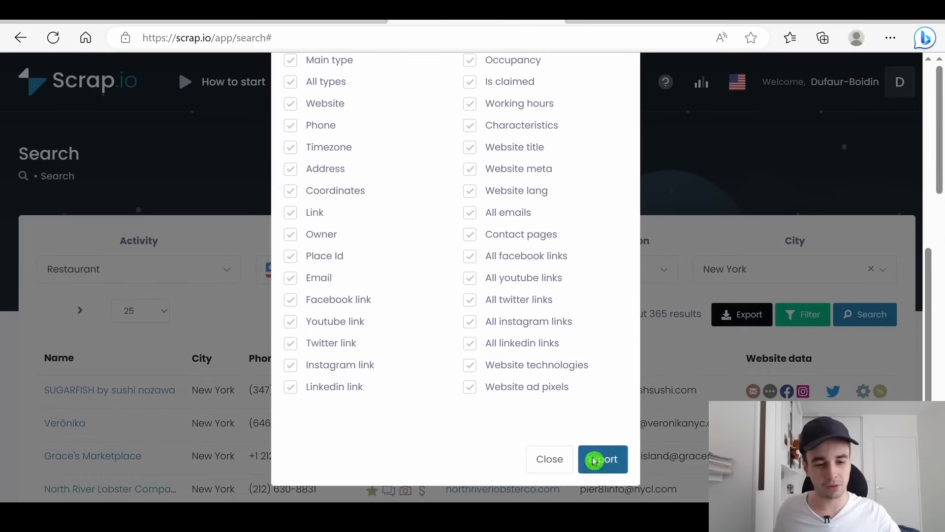
left_click(603, 459)
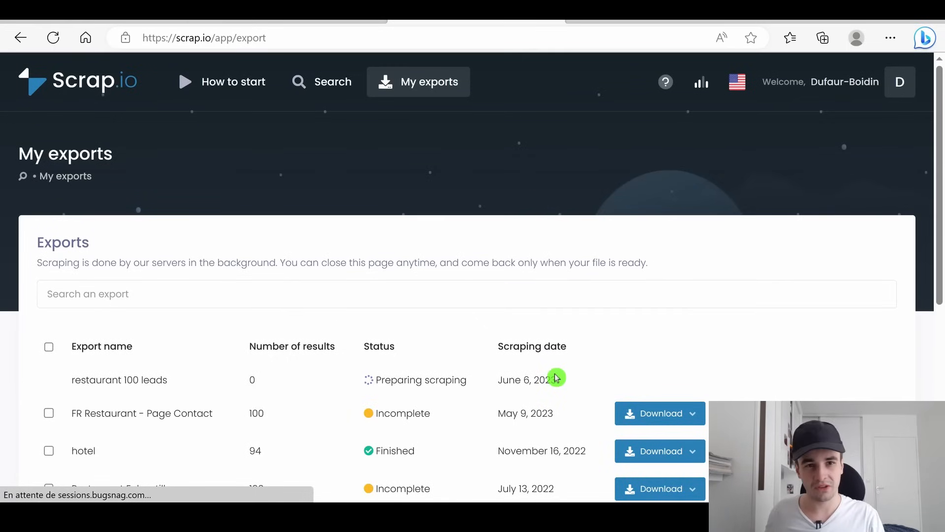
Step: Download the finished export from My exports as an Excel (.xlsx) file
scroll("down", 3)
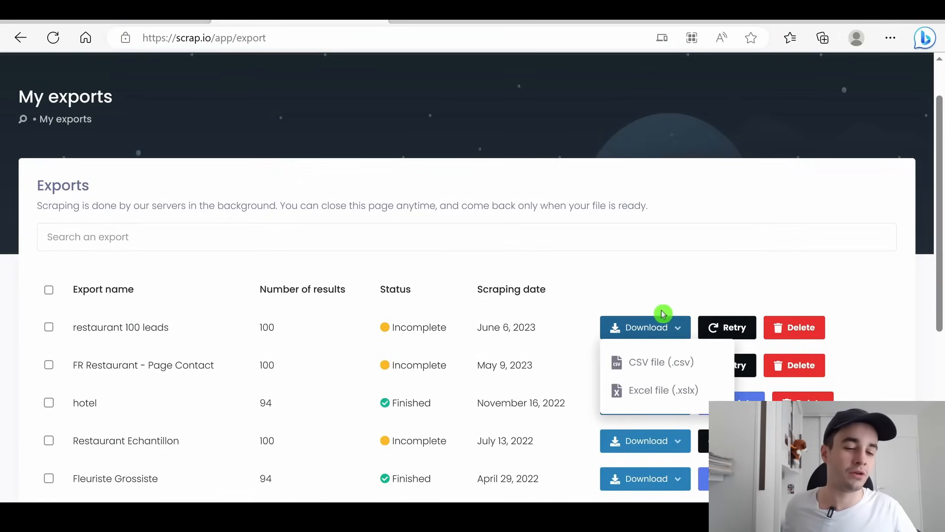
mouse_move(663, 390)
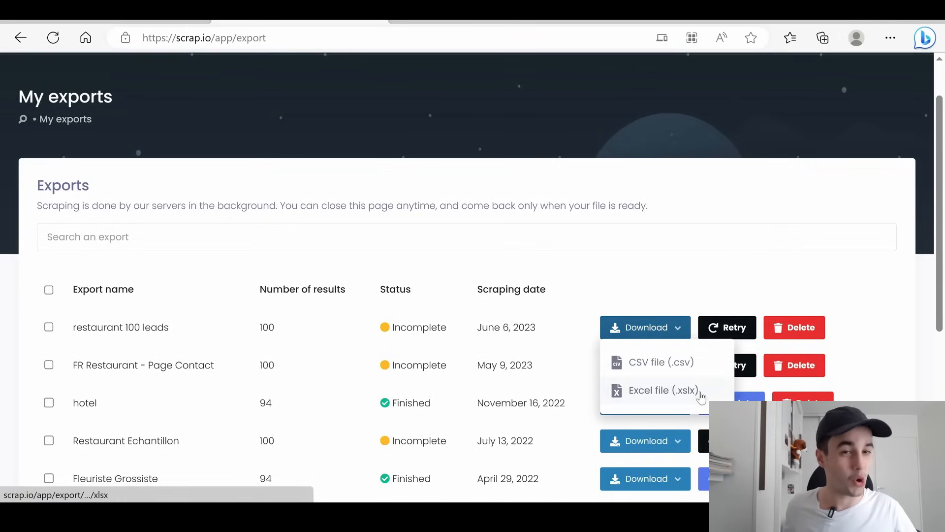
left_click(662, 389)
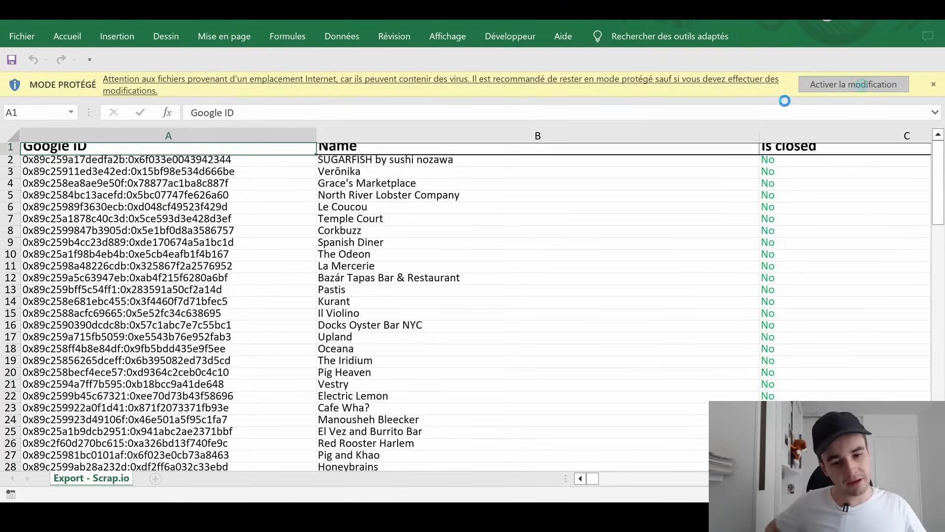
Step: Enable editing on the downloaded workbook and scan across its columns of lead data
left_click(851, 84)
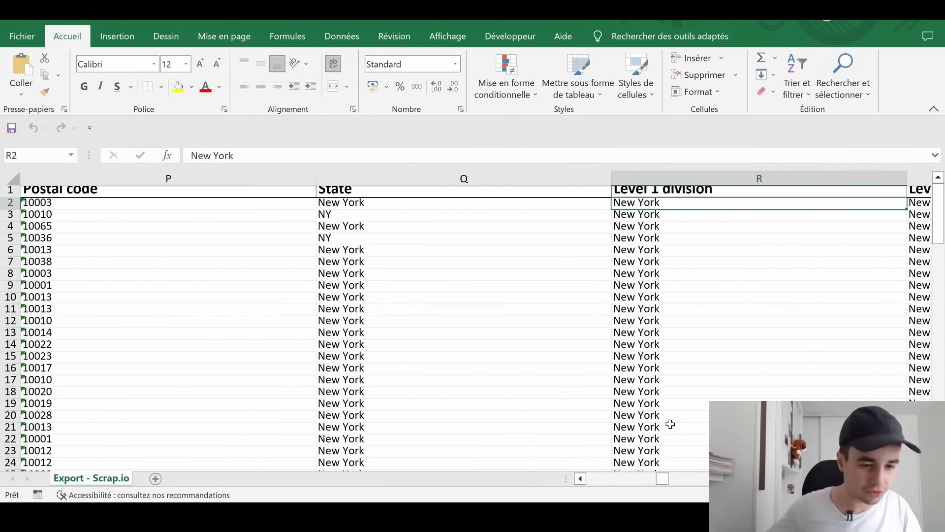
scroll("right", 3)
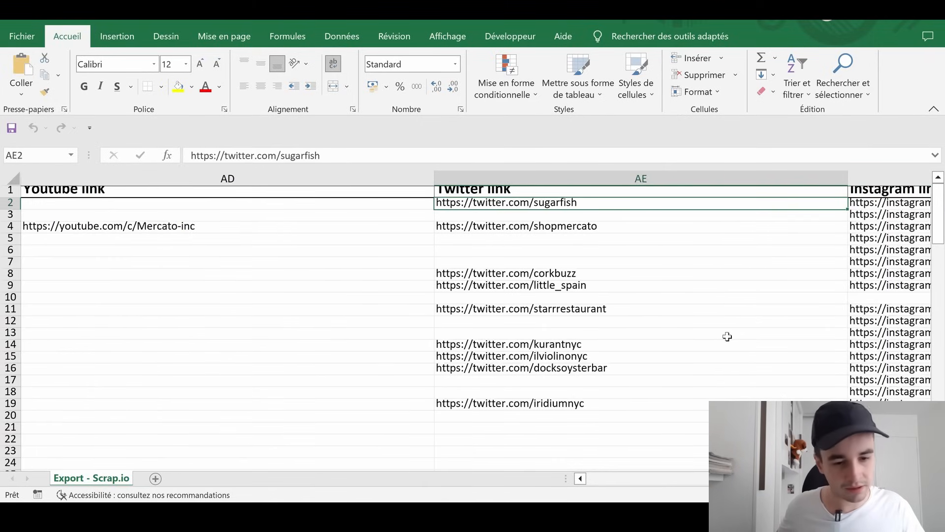
scroll("right", 3)
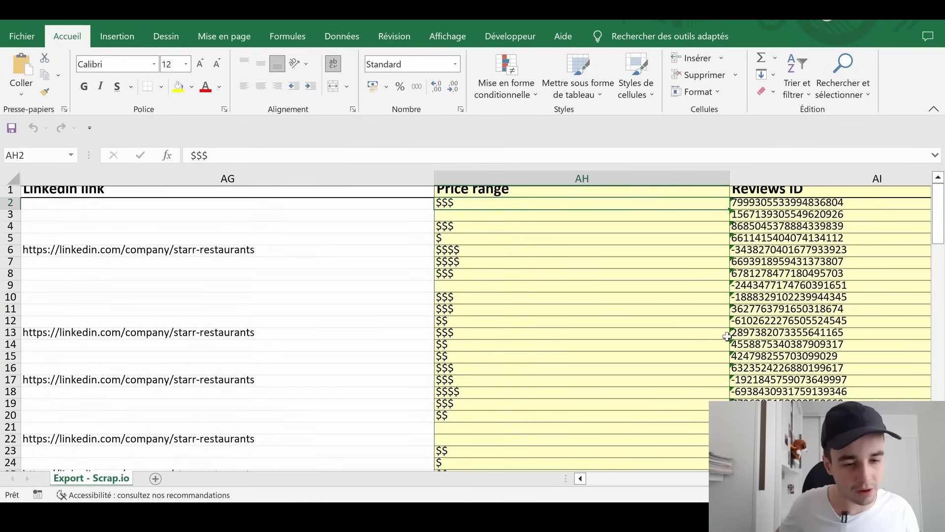
mouse_move(750, 287)
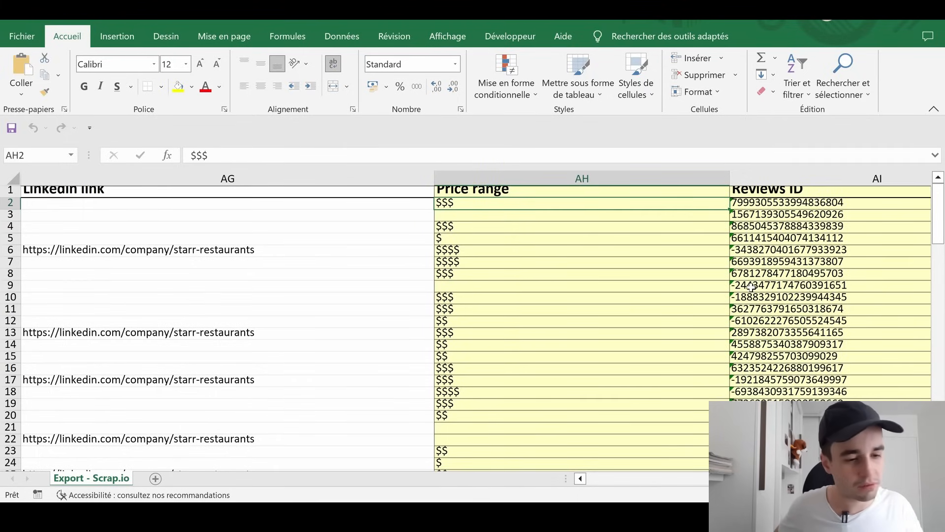
scroll("right", 3)
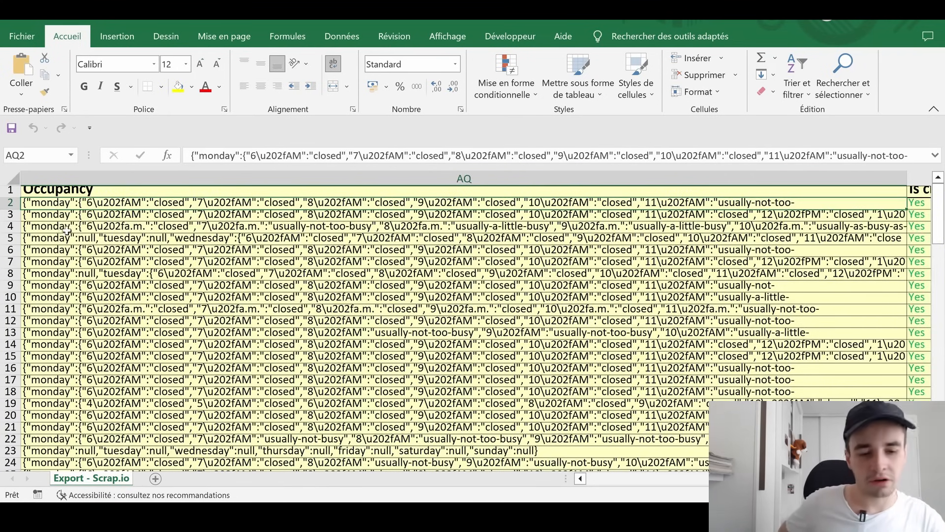
scroll("right", 3)
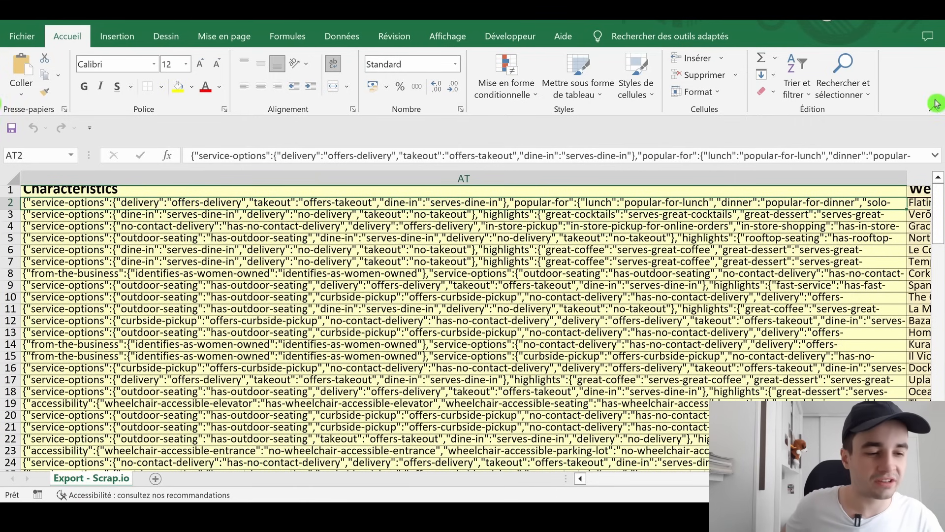
left_click(935, 154)
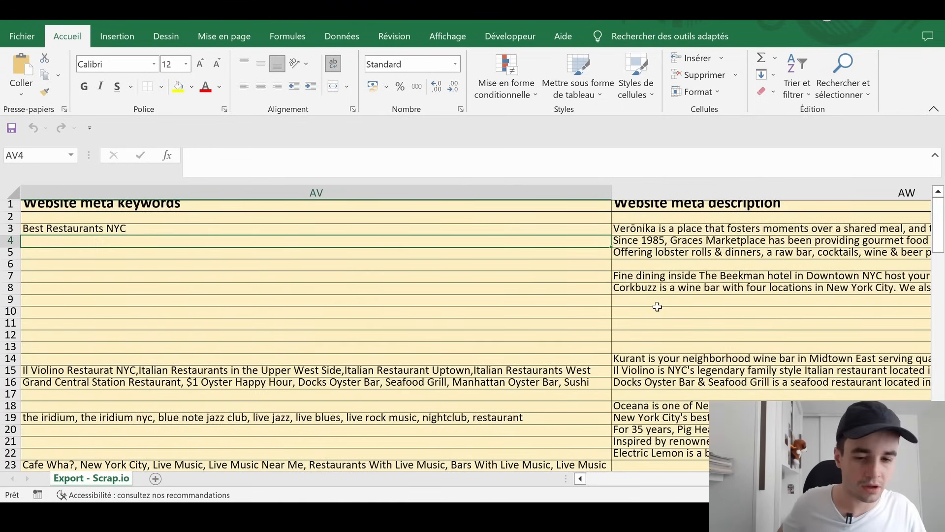
scroll("right", 3)
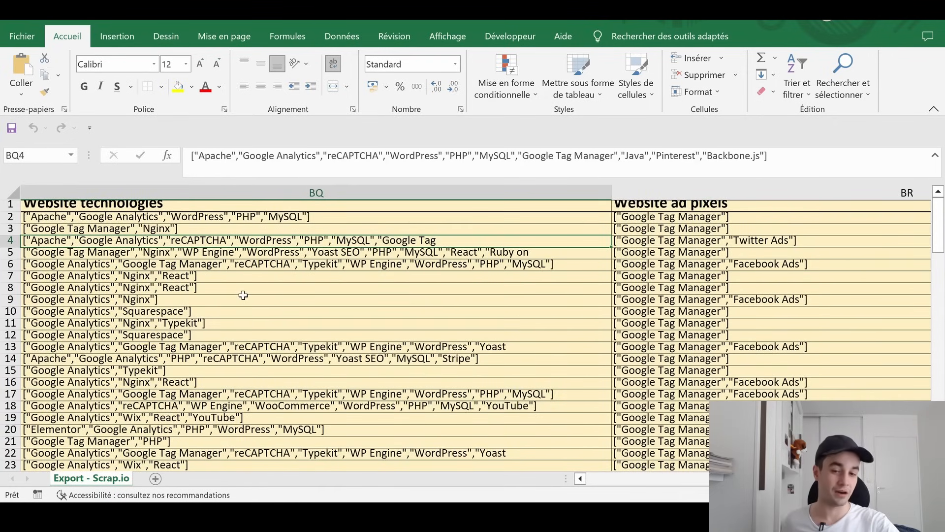
scroll("down", 3)
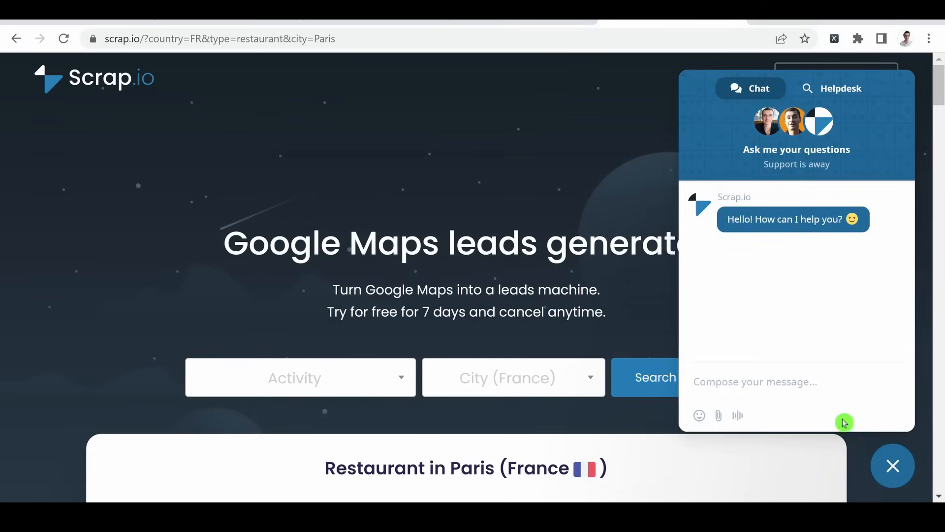
Step: Place the cursor in the support chat's 'Compose your message' box
left_click(753, 381)
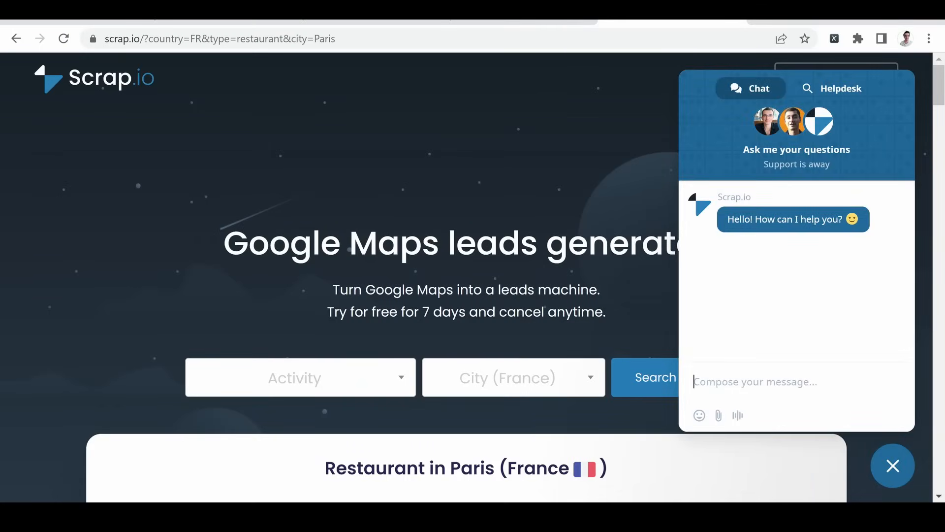